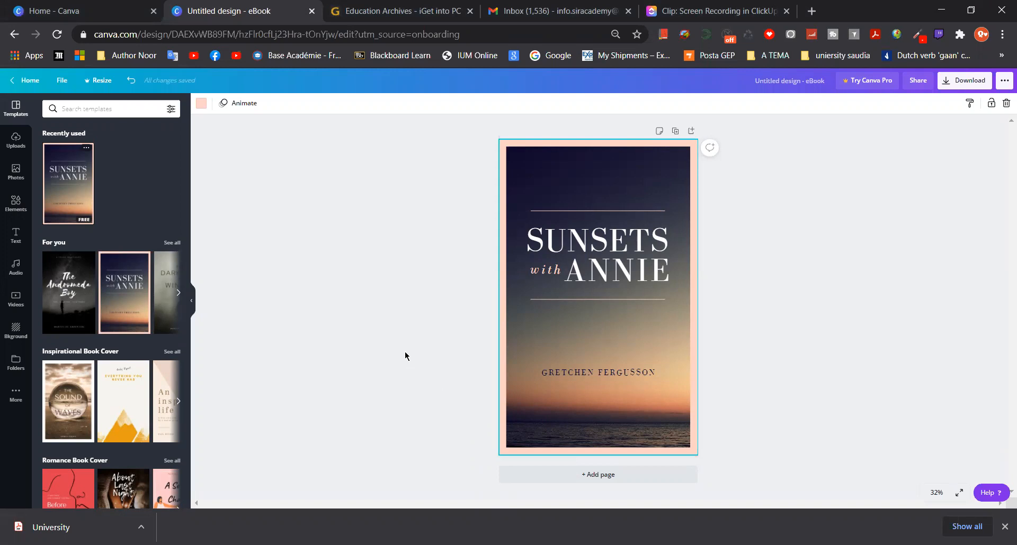
{"action": "mouse_move", "coordinate": [397, 361]}
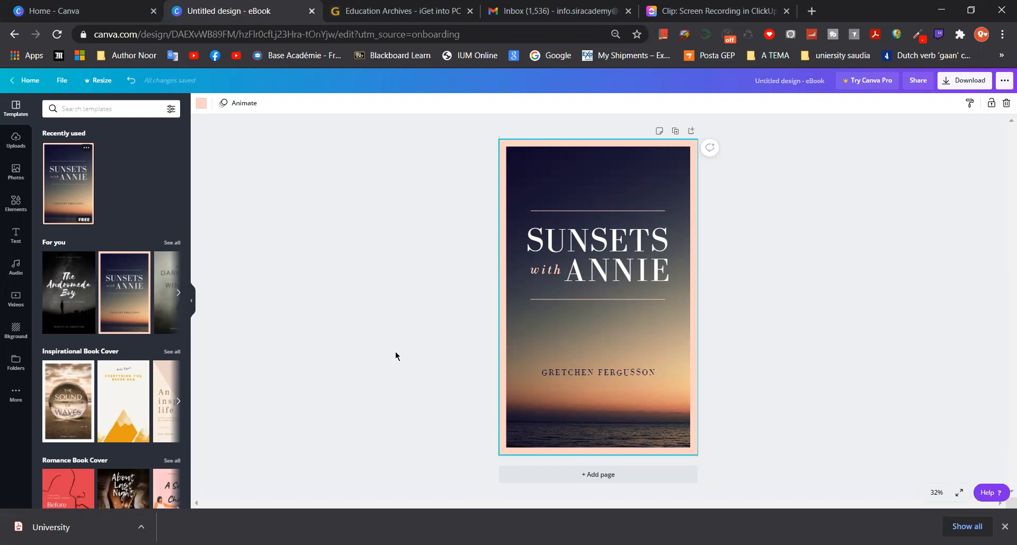
{"action": "mouse_move", "coordinate": [154, 373]}
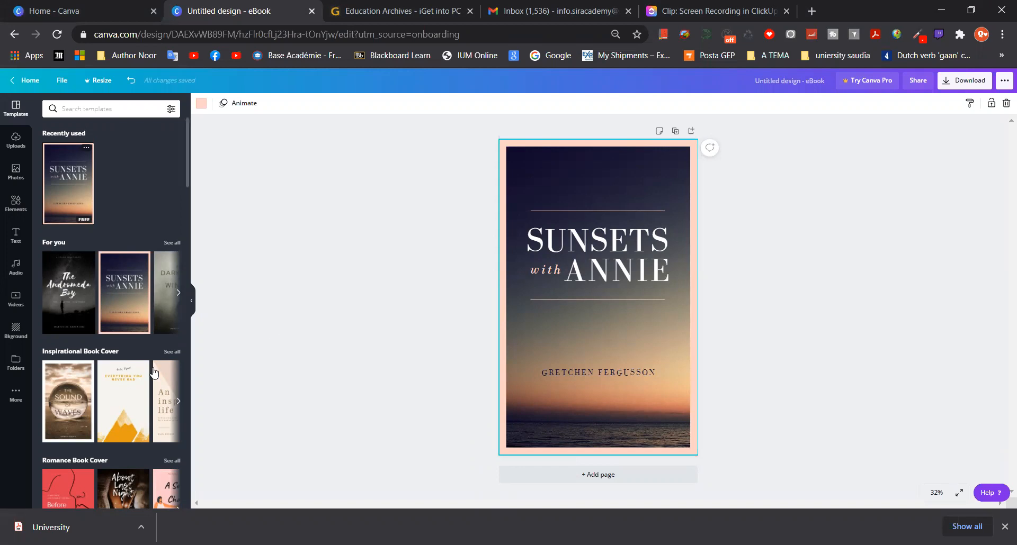
- Scroll through the page to bring the Sunsets cover title into view
{"action": "scroll", "scroll_direction": "down", "scroll_amount": 3}
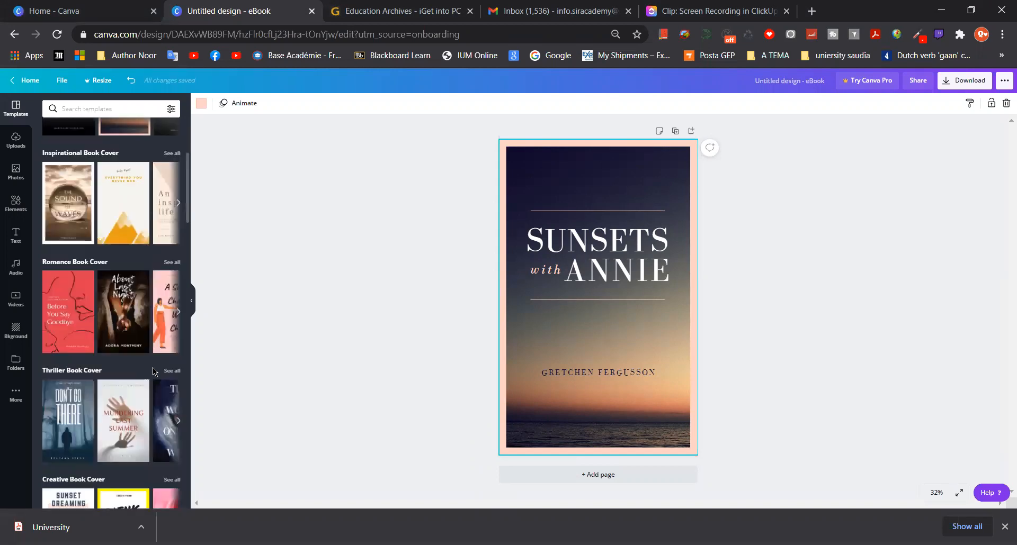
{"action": "scroll", "scroll_direction": "down", "scroll_amount": 3}
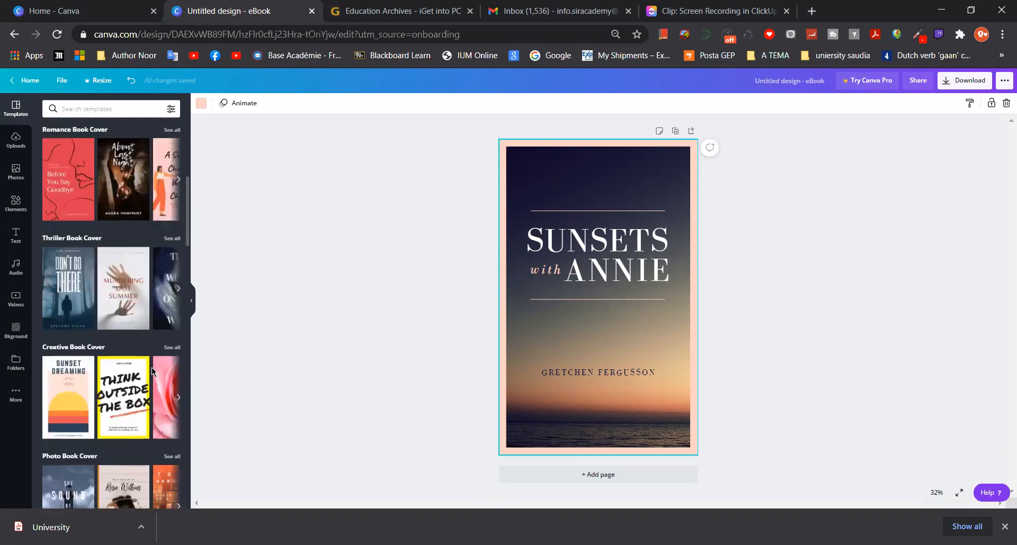
{"action": "scroll", "scroll_direction": "down", "scroll_amount": 3}
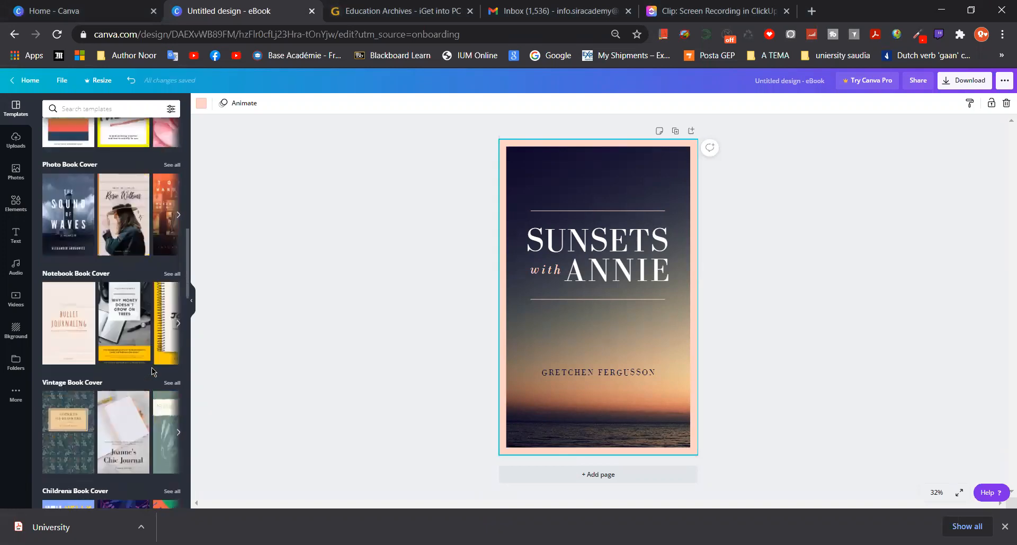
{"action": "scroll", "scroll_direction": "down", "scroll_amount": 3}
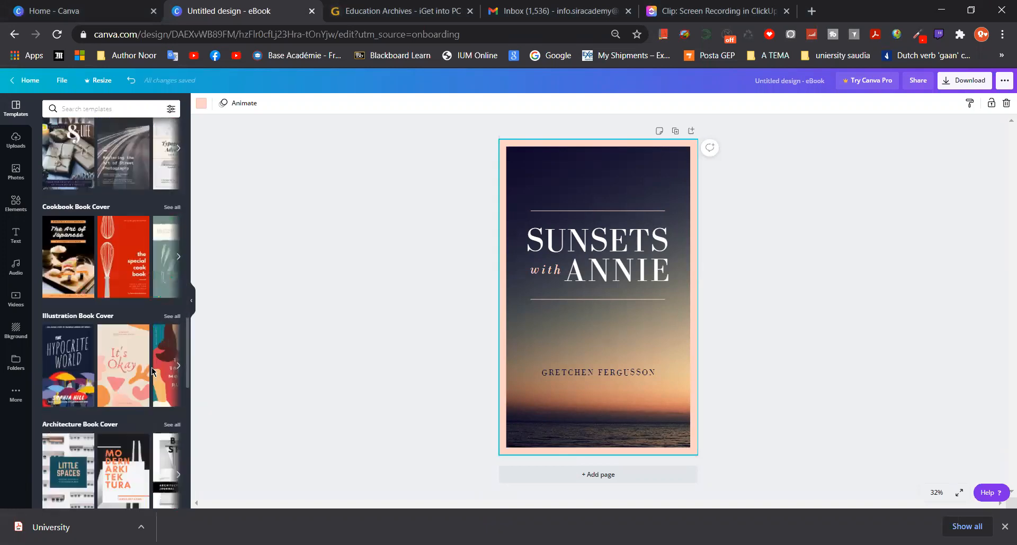
{"action": "scroll", "scroll_direction": "down", "scroll_amount": 3}
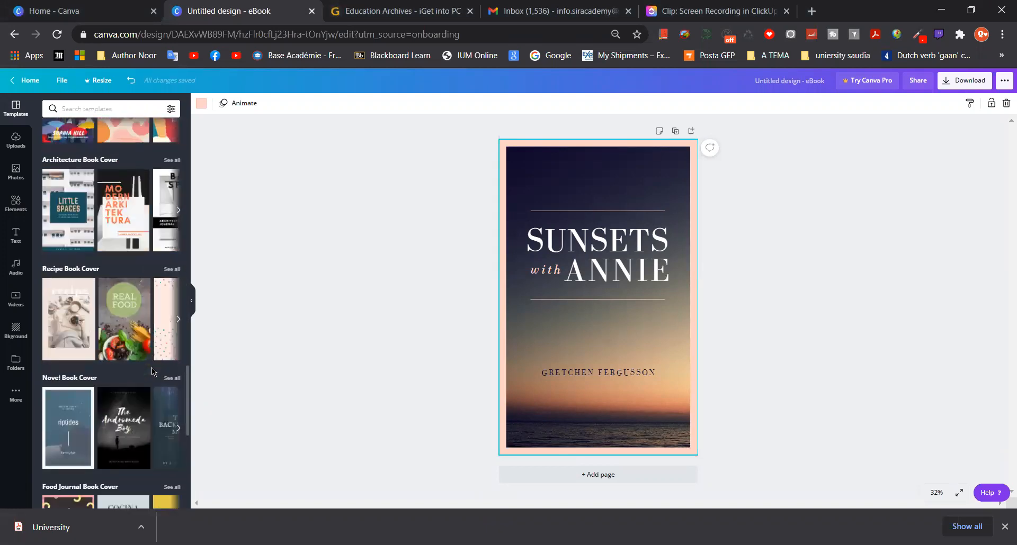
{"action": "scroll", "scroll_direction": "down", "scroll_amount": 3}
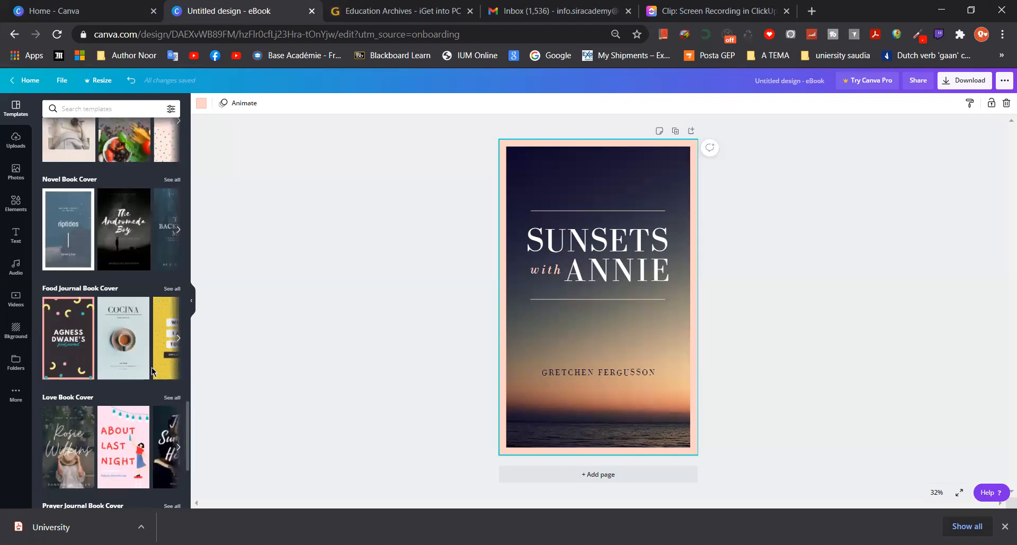
{"action": "scroll", "scroll_direction": "down", "scroll_amount": 3}
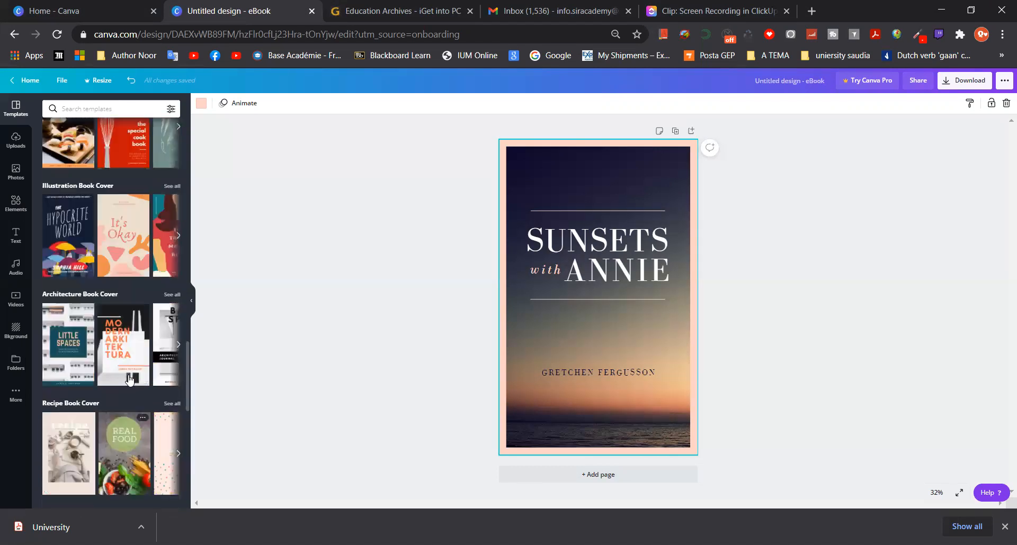
{"action": "scroll", "scroll_direction": "down", "scroll_amount": 3}
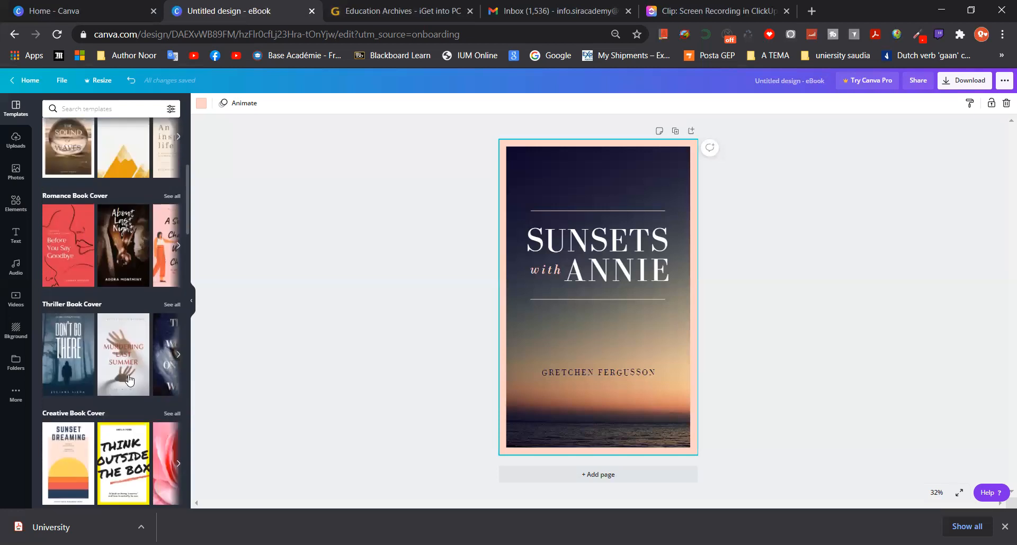
{"action": "scroll", "scroll_direction": "up", "scroll_amount": 3}
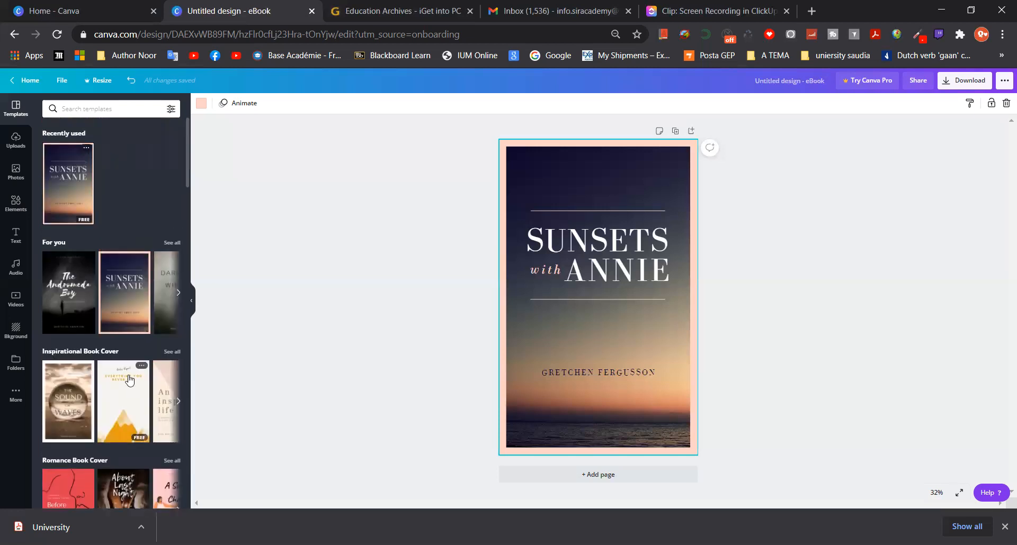
{"action": "mouse_move", "coordinate": [632, 301]}
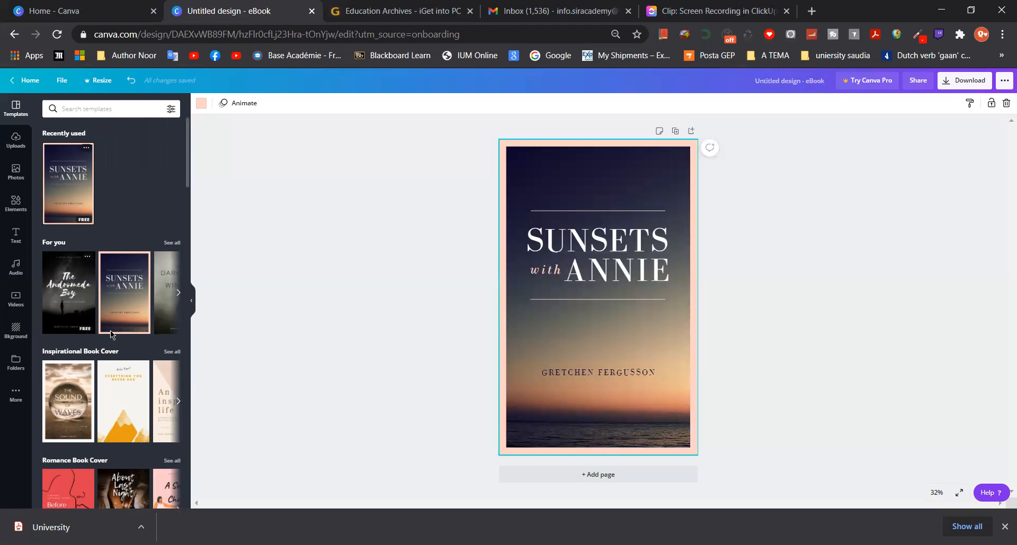
{"action": "scroll", "scroll_direction": "down", "scroll_amount": 3}
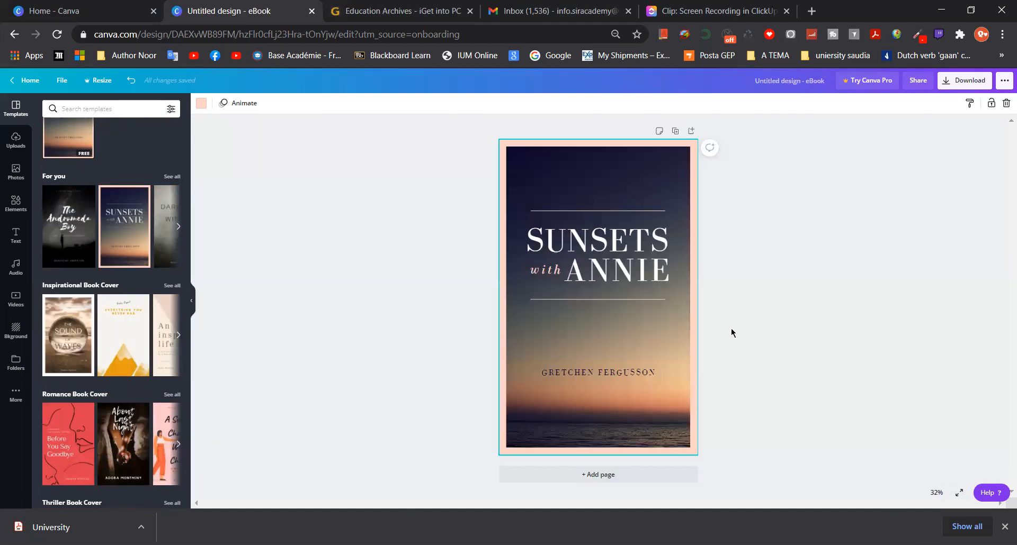
{"action": "mouse_move", "coordinate": [208, 359]}
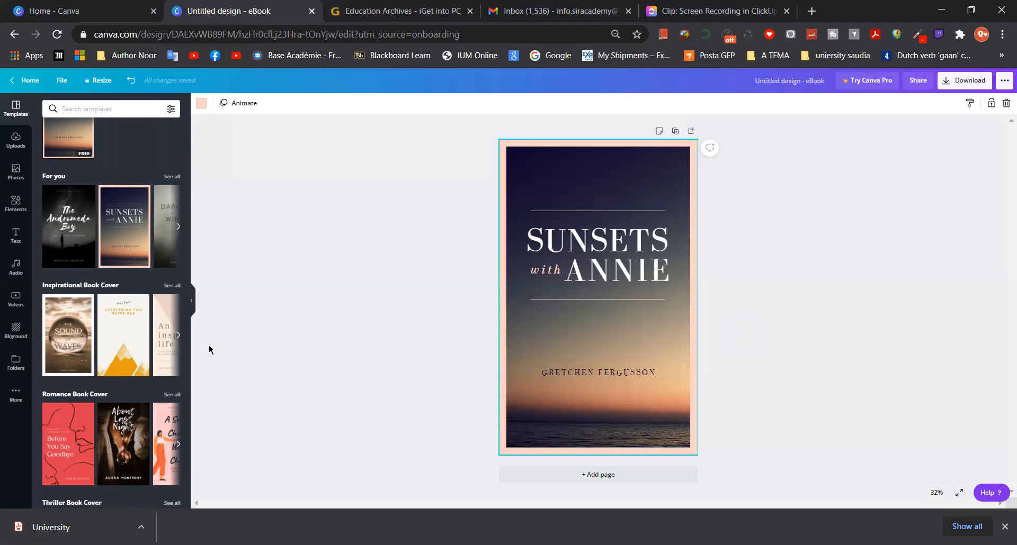
{"action": "scroll", "scroll_direction": "down", "scroll_amount": 3}
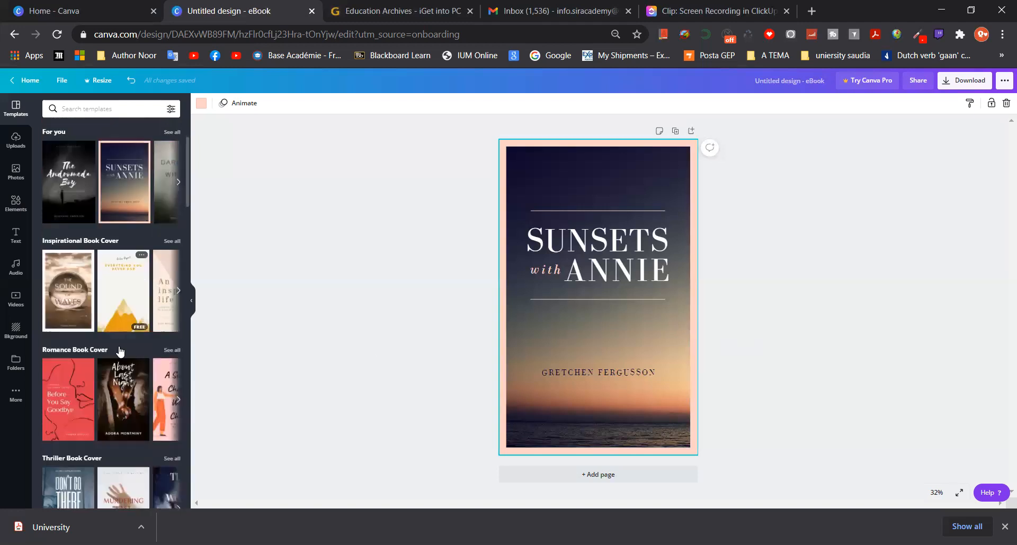
{"action": "scroll", "scroll_direction": "down", "scroll_amount": 3}
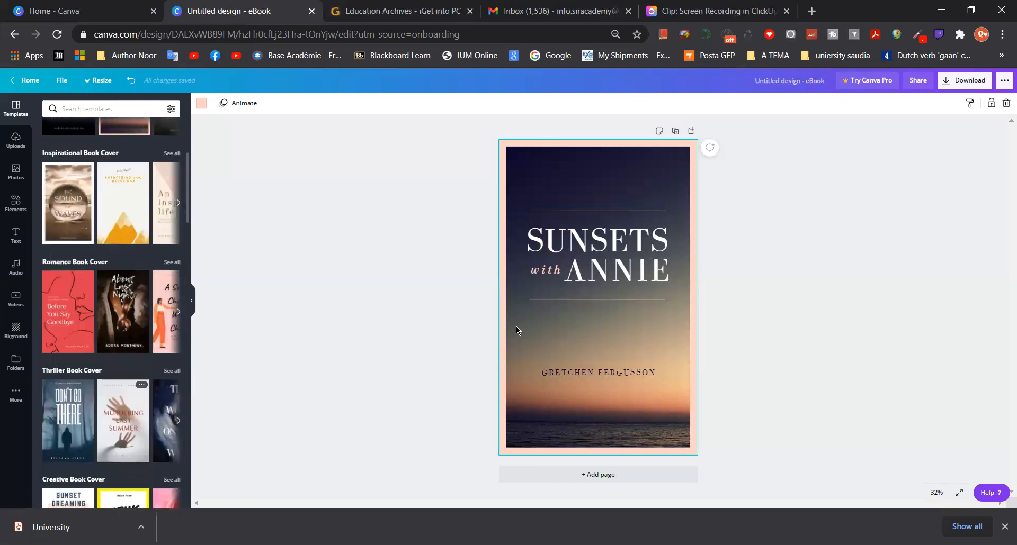
- Replace the SUNSETS title text with 'DIELLI'
{"action": "double_click", "coordinate": [595, 241]}
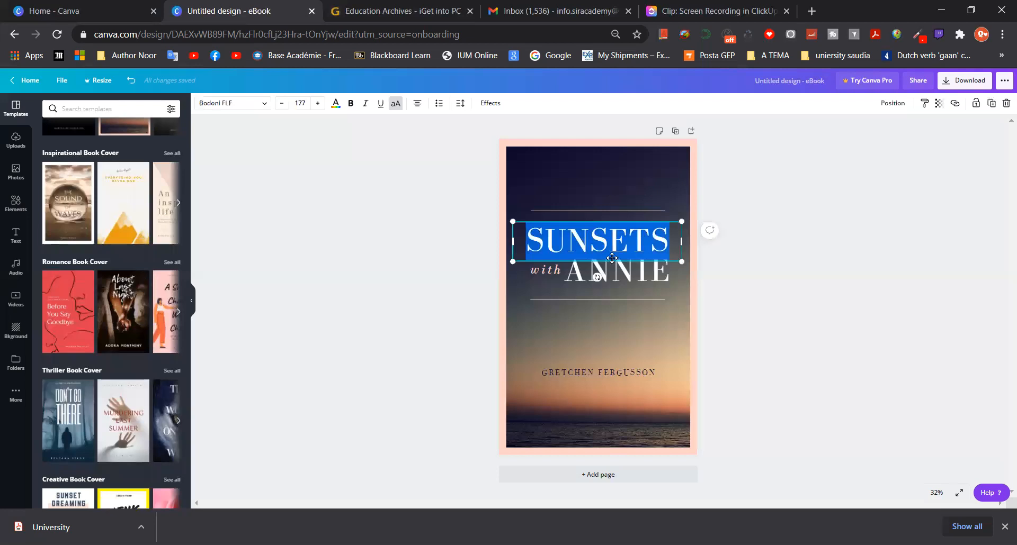
{"action": "mouse_move", "coordinate": [613, 241]}
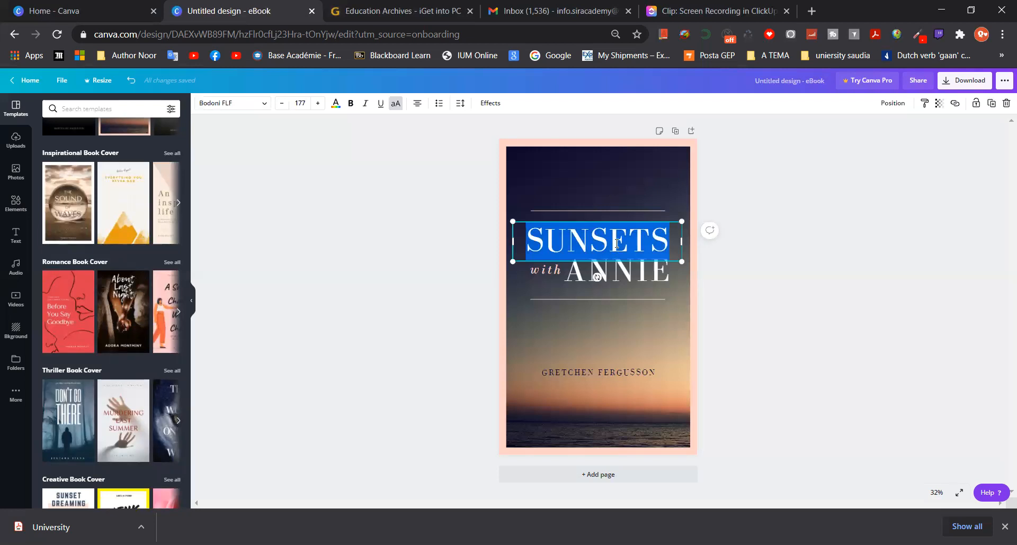
{"action": "type", "text": "PERE"}
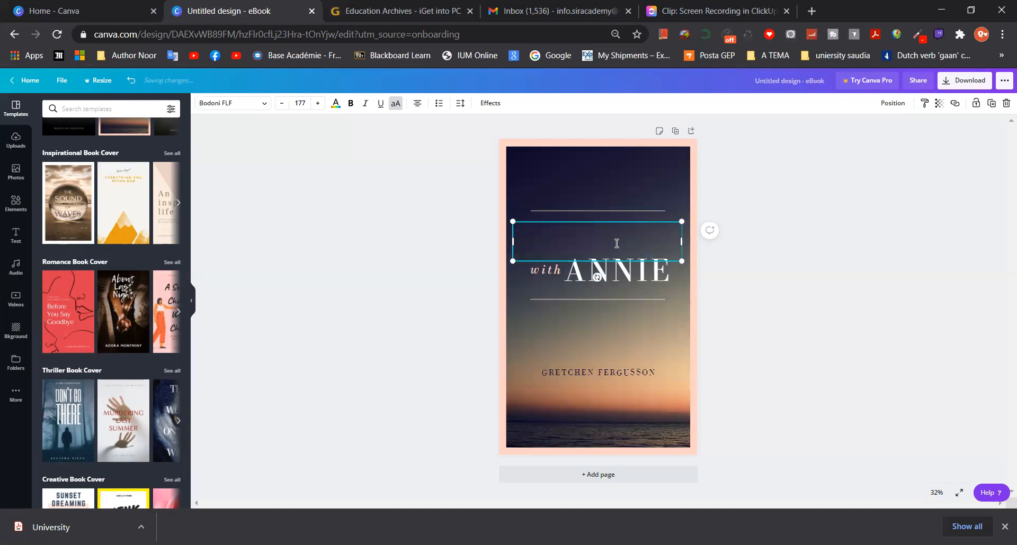
{"action": "type", "text": "DIELL"}
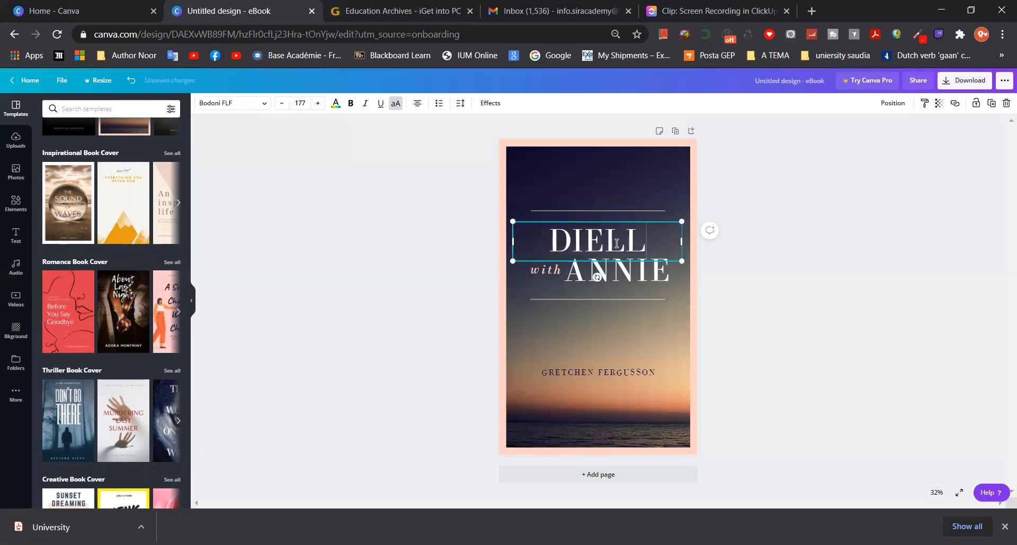
{"action": "type", "text": "I"}
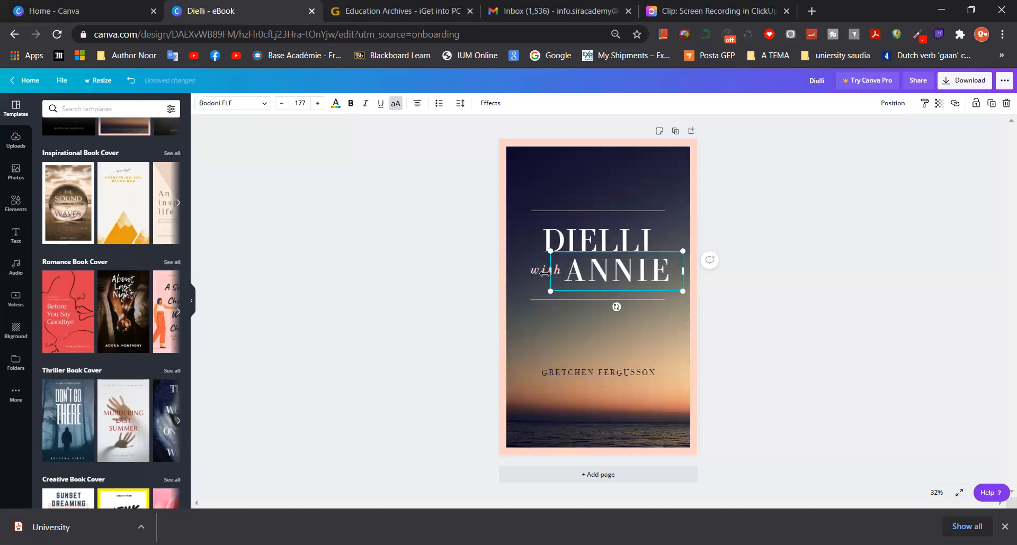
- Edit the subtitle line so 'with ANNIE' reads 'me DIELL', then deselect
{"action": "double_click", "coordinate": [615, 271]}
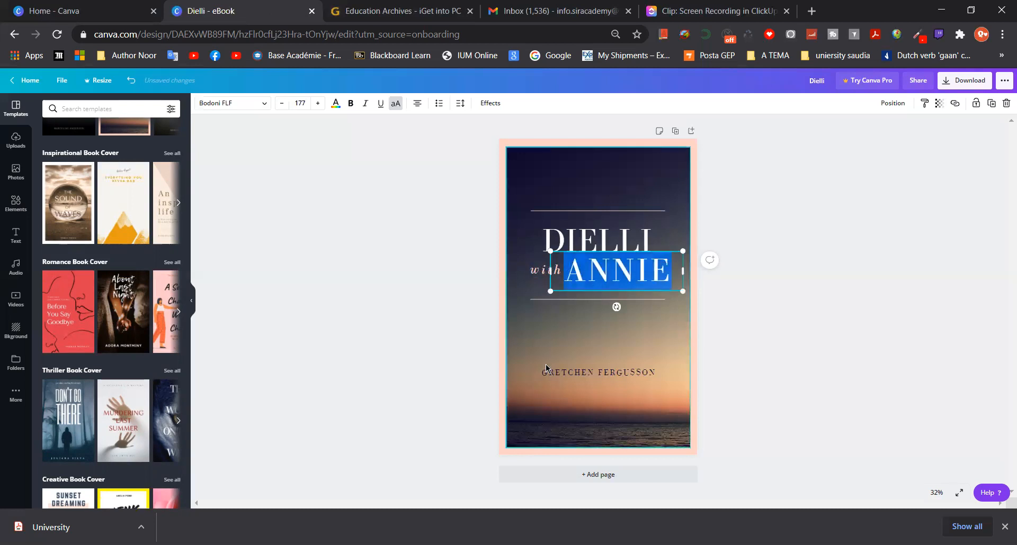
{"action": "left_click", "coordinate": [550, 270]}
{"action": "type", "text": "me"}
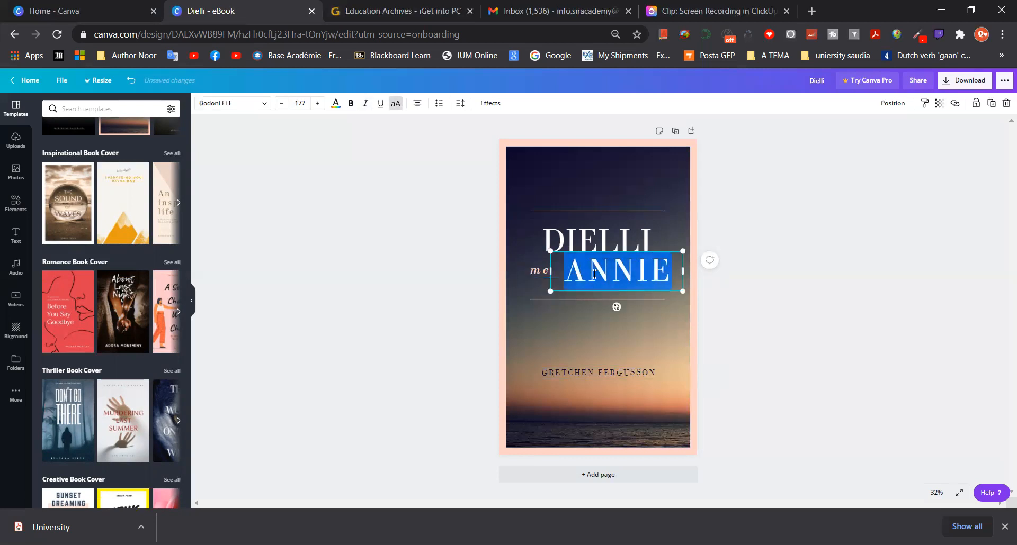
{"action": "type", "text": "DIELL"}
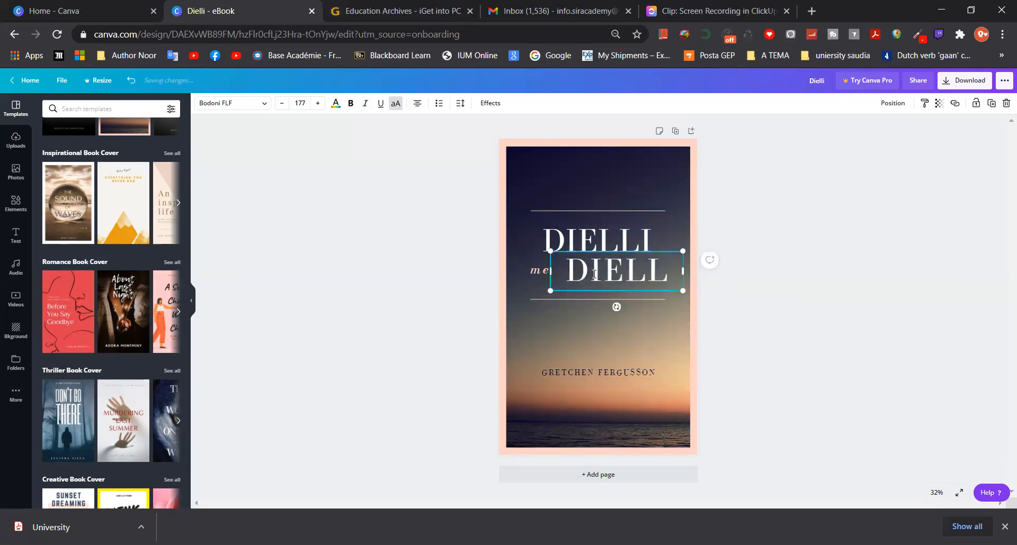
{"action": "left_click", "coordinate": [614, 332]}
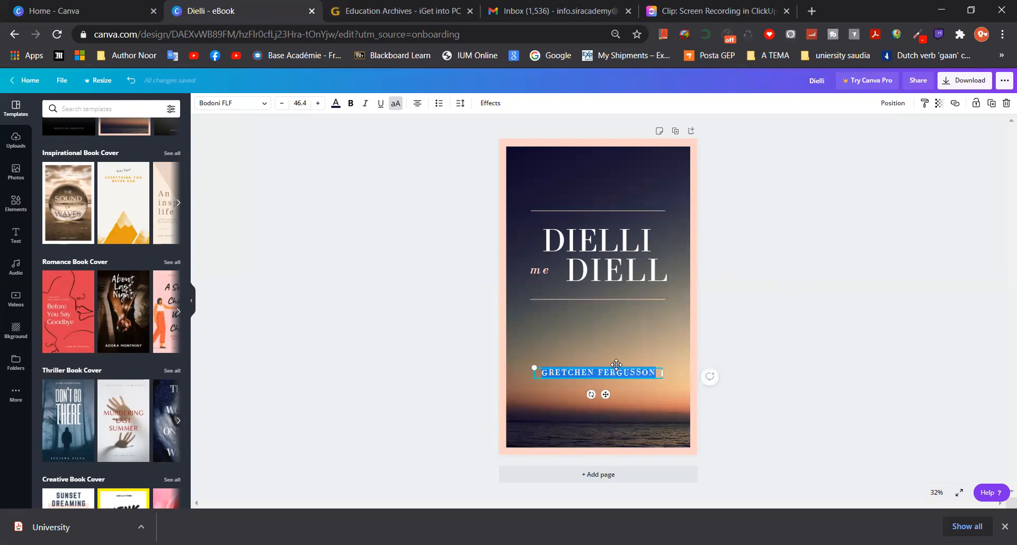
- Type 'SIRA ACADEMY' as the author name and drag it slightly lower
{"action": "type", "text": "SIRA ACA"}
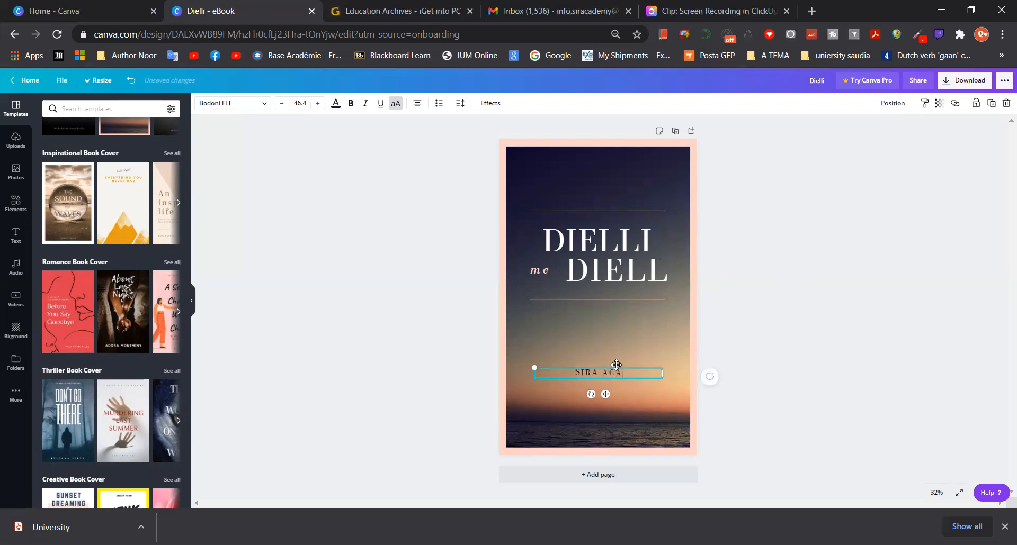
{"action": "type", "text": "DEMY"}
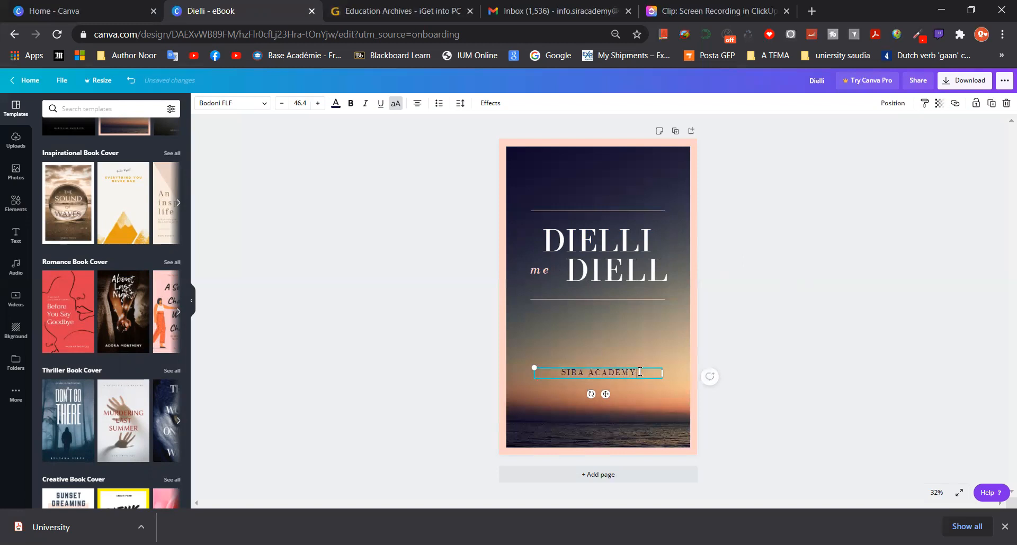
{"action": "left_click_drag", "start_coordinate": [597, 373], "coordinate": [597, 384]}
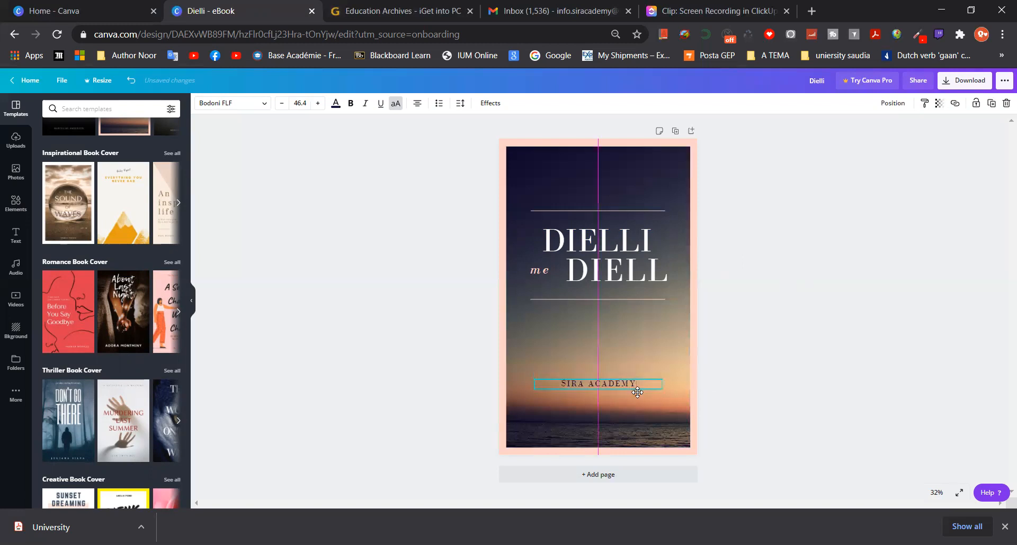
{"action": "left_click", "coordinate": [769, 344]}
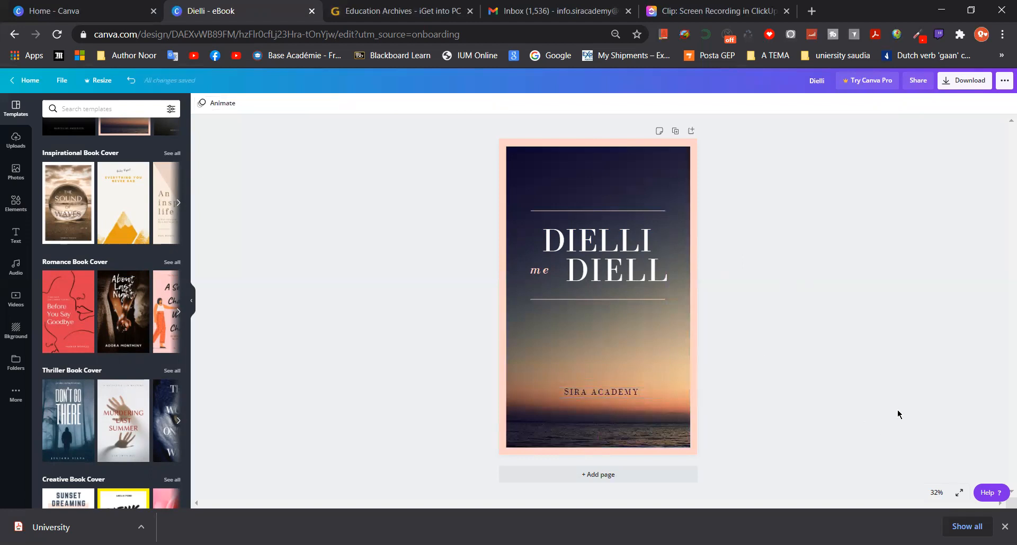
{"action": "mouse_move", "coordinate": [728, 266]}
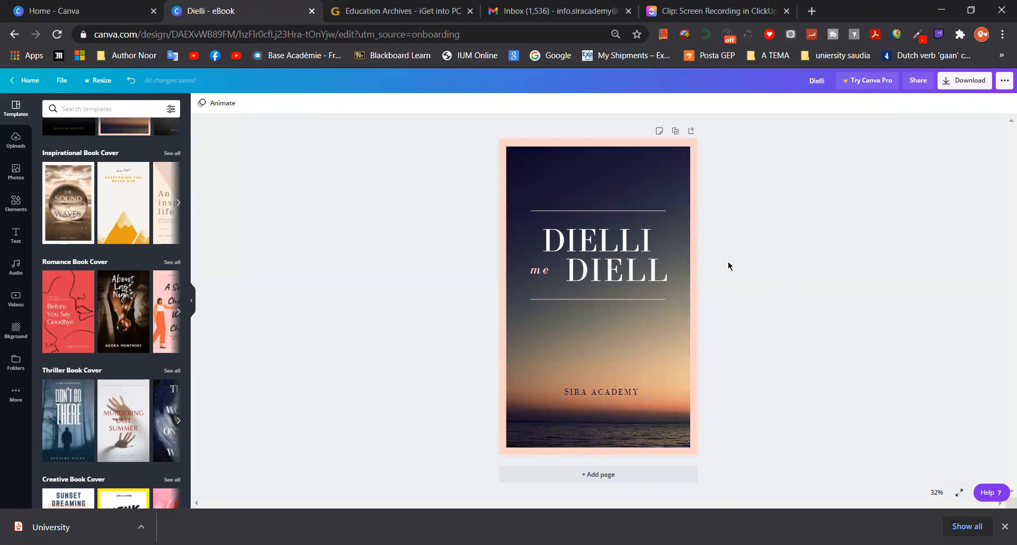
{"action": "mouse_move", "coordinate": [1002, 89]}
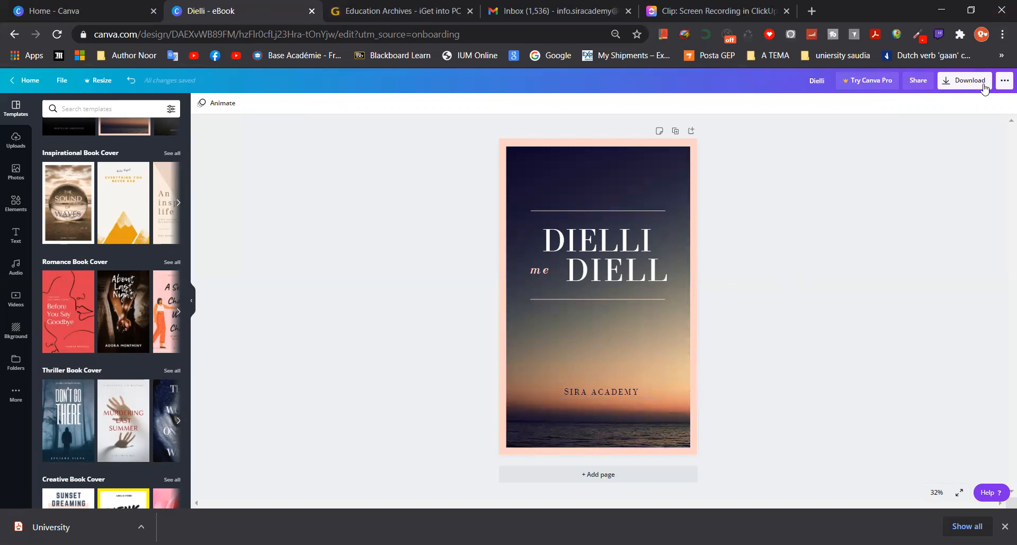
- Download the cover as a PDF Print file, Dielli.pdf
{"action": "left_click", "coordinate": [966, 81]}
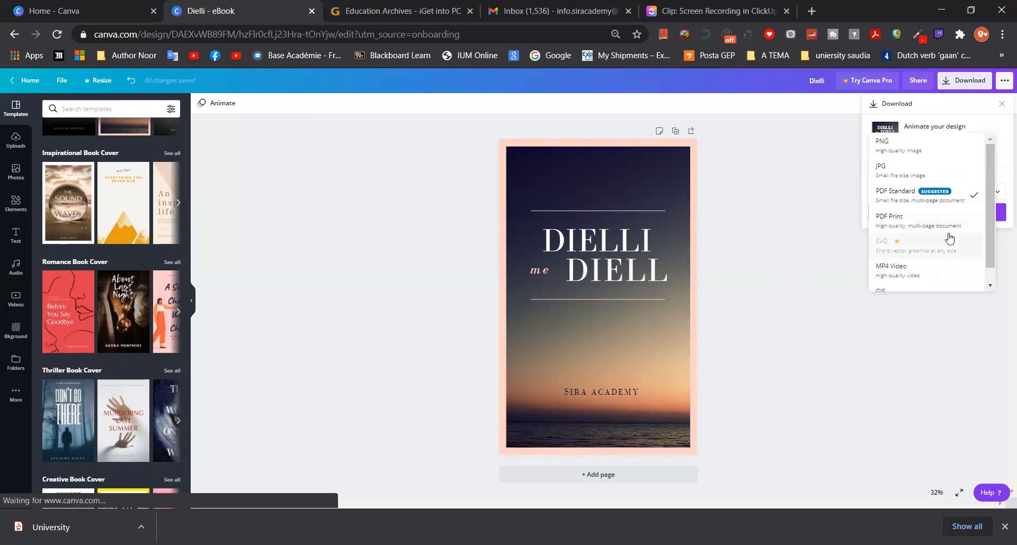
{"action": "left_click", "coordinate": [889, 220]}
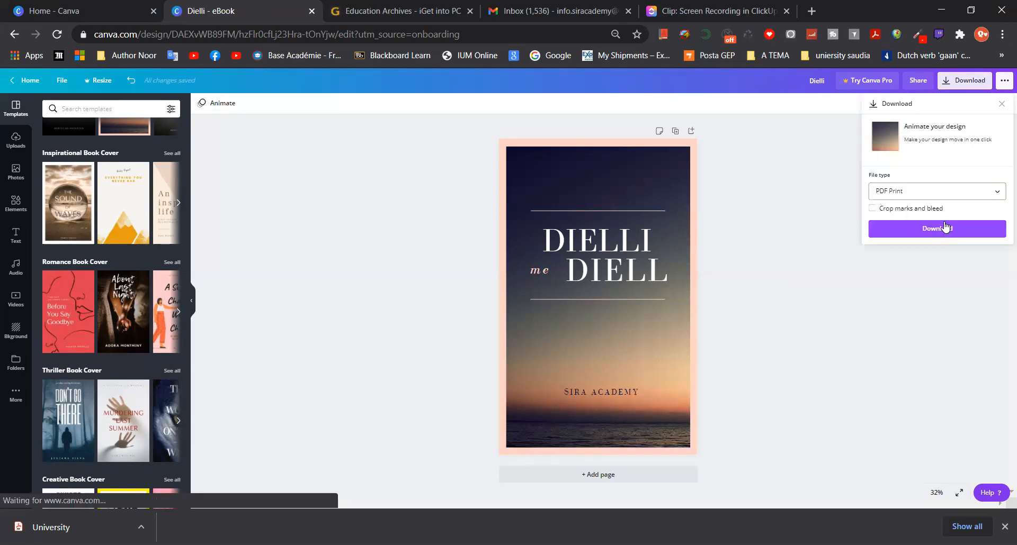
{"action": "left_click", "coordinate": [936, 228]}
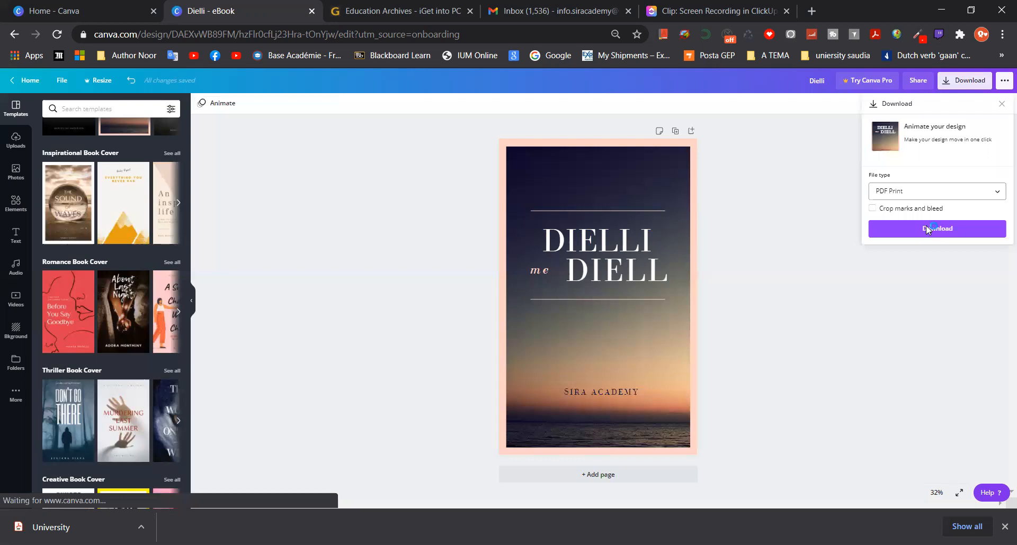
{"action": "left_click", "coordinate": [936, 229]}
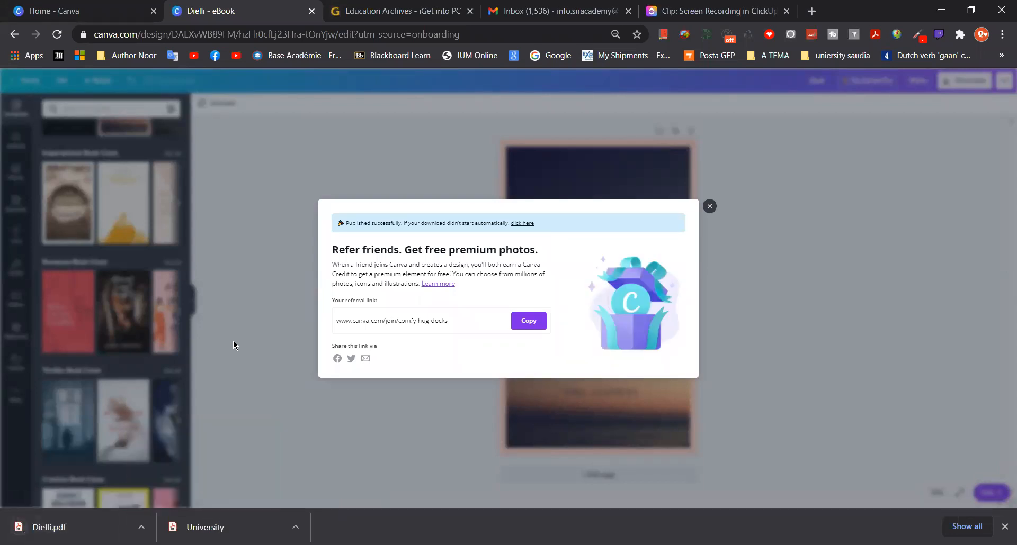
{"action": "mouse_move", "coordinate": [245, 314]}
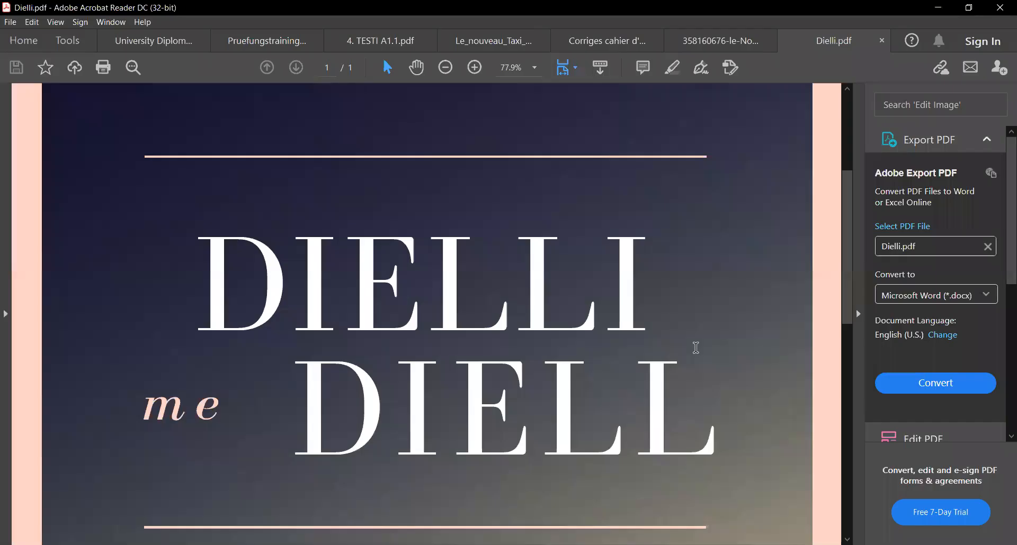
- Scroll down through Dielli.pdf in Acrobat Reader and back up
{"action": "scroll", "scroll_direction": "down", "scroll_amount": 3}
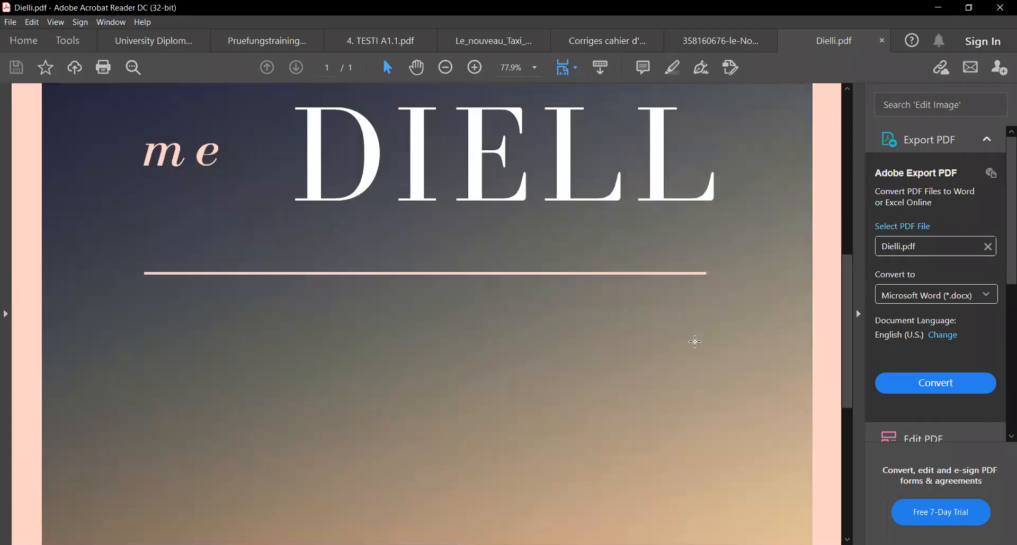
{"action": "scroll", "scroll_direction": "down", "scroll_amount": 3}
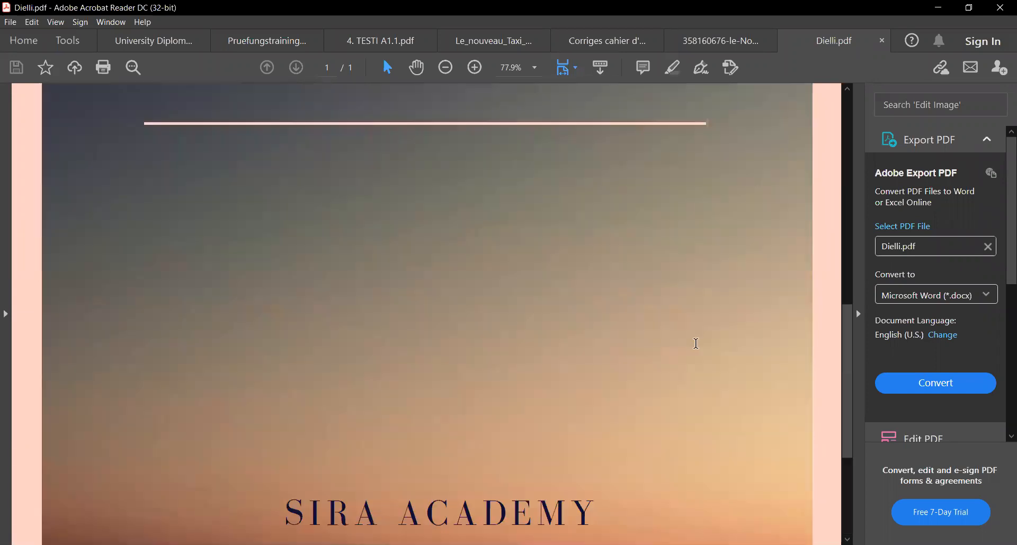
{"action": "scroll", "scroll_direction": "down", "scroll_amount": 3}
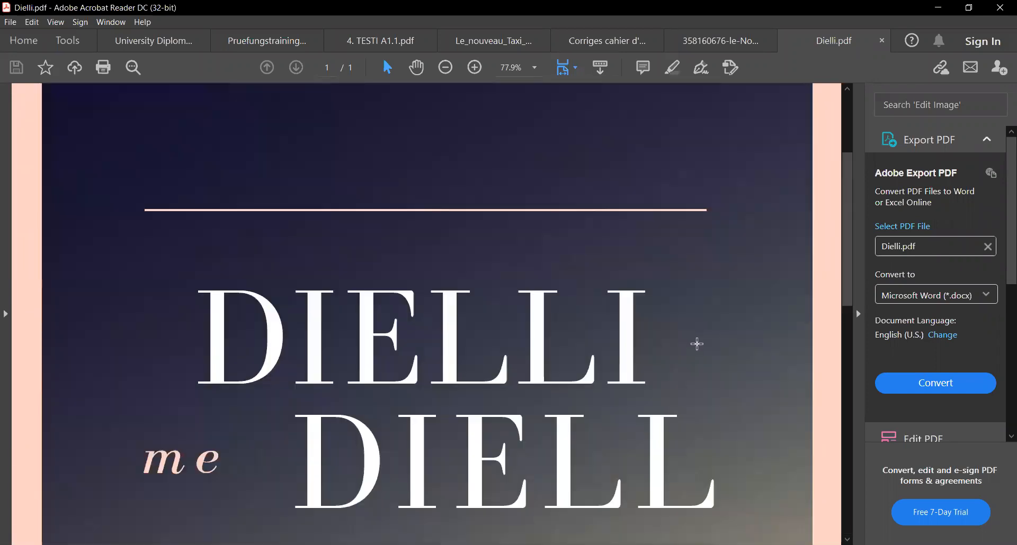
{"action": "scroll", "scroll_direction": "up", "scroll_amount": 3}
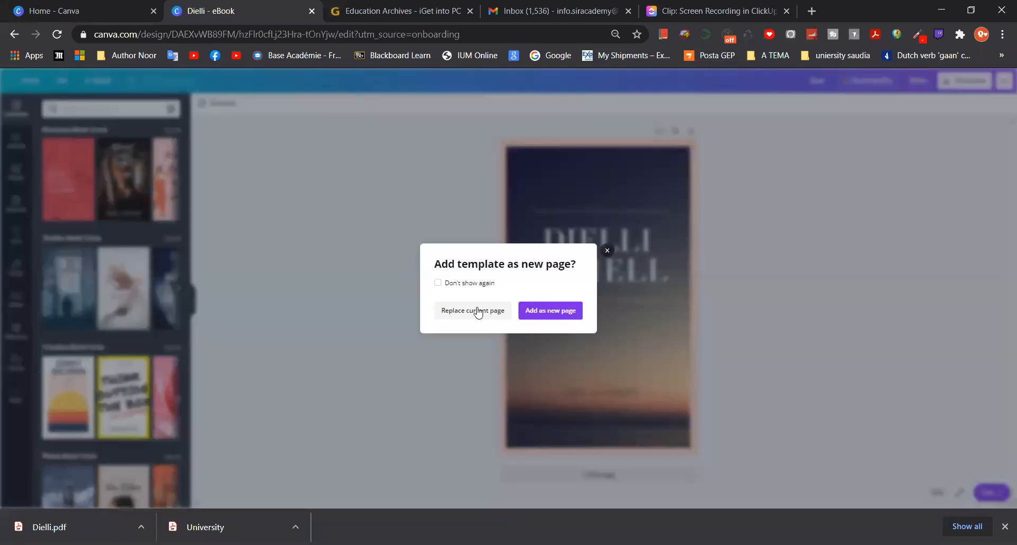
- Apply the Sunset Dreaming template to the page and scroll through cover categories
{"action": "left_click", "coordinate": [472, 311]}
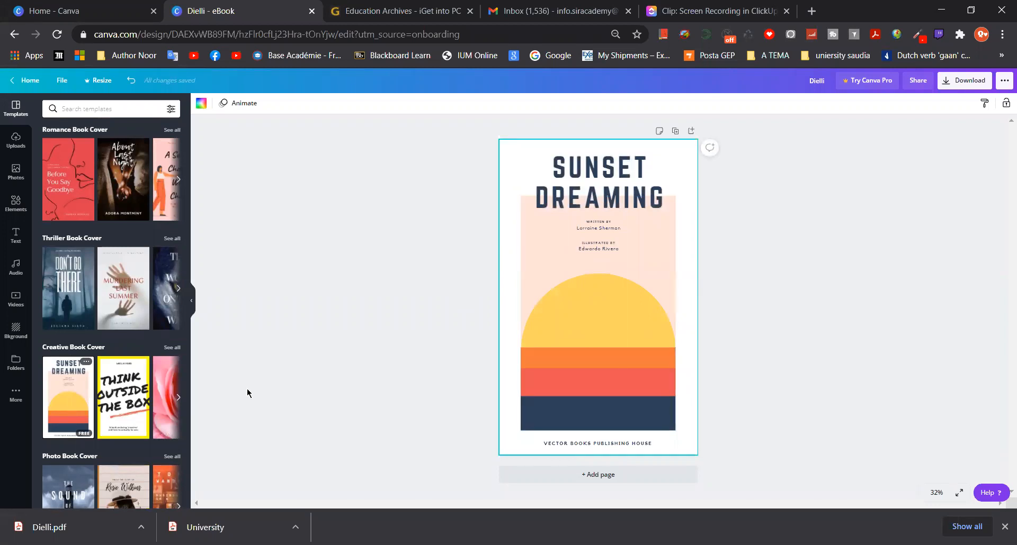
{"action": "mouse_move", "coordinate": [155, 363]}
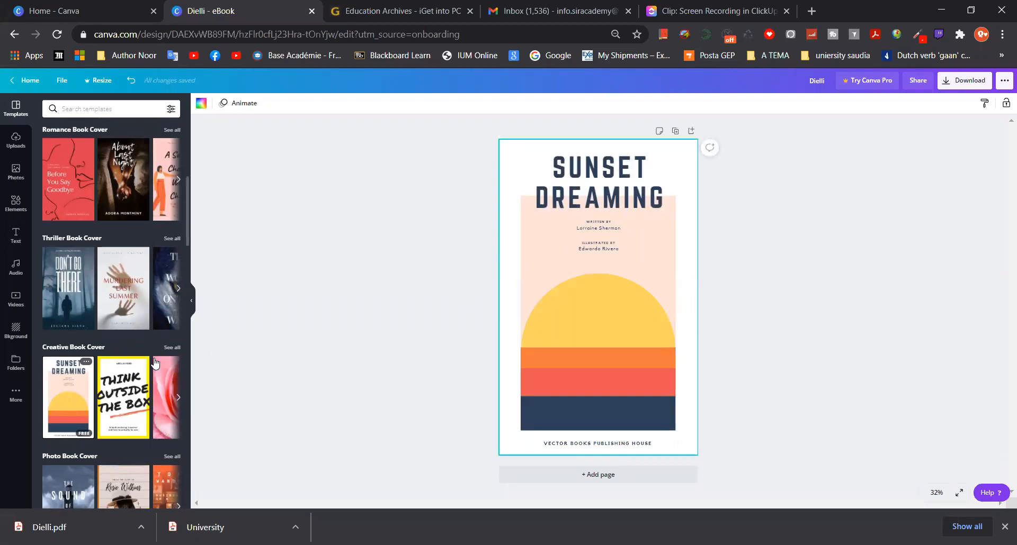
{"action": "scroll", "scroll_direction": "down", "scroll_amount": 3}
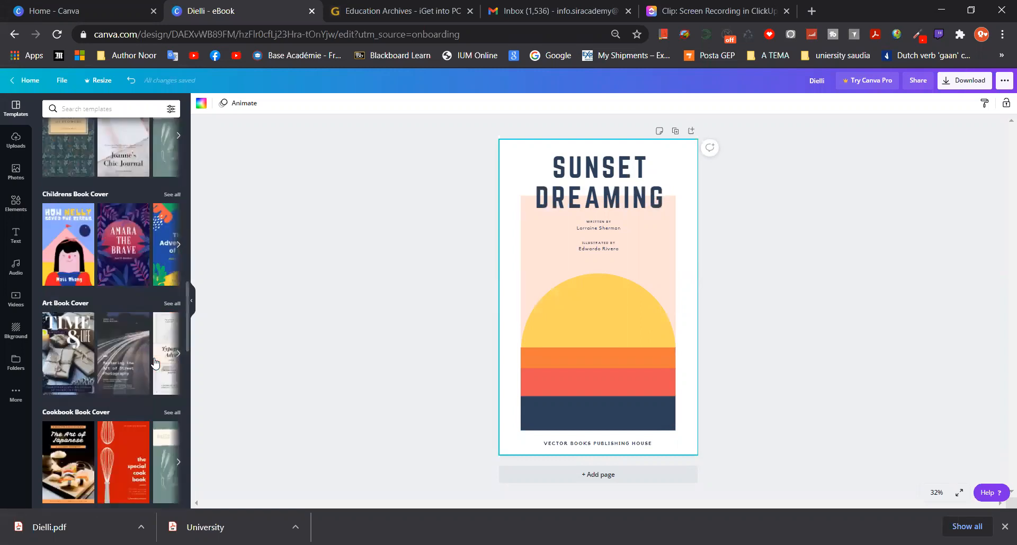
{"action": "scroll", "scroll_direction": "down", "scroll_amount": 3}
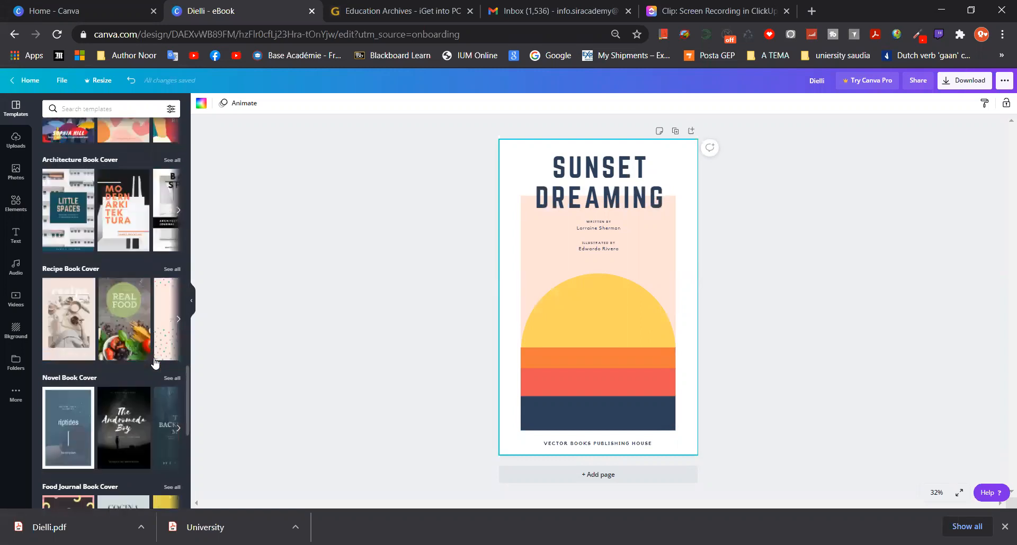
{"action": "scroll", "scroll_direction": "down", "scroll_amount": 3}
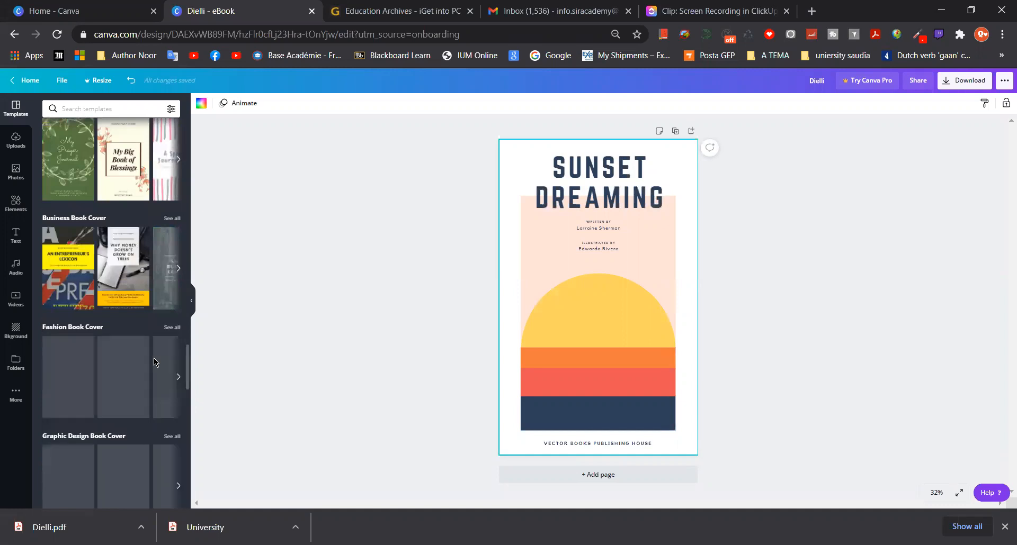
{"action": "scroll", "scroll_direction": "down", "scroll_amount": 3}
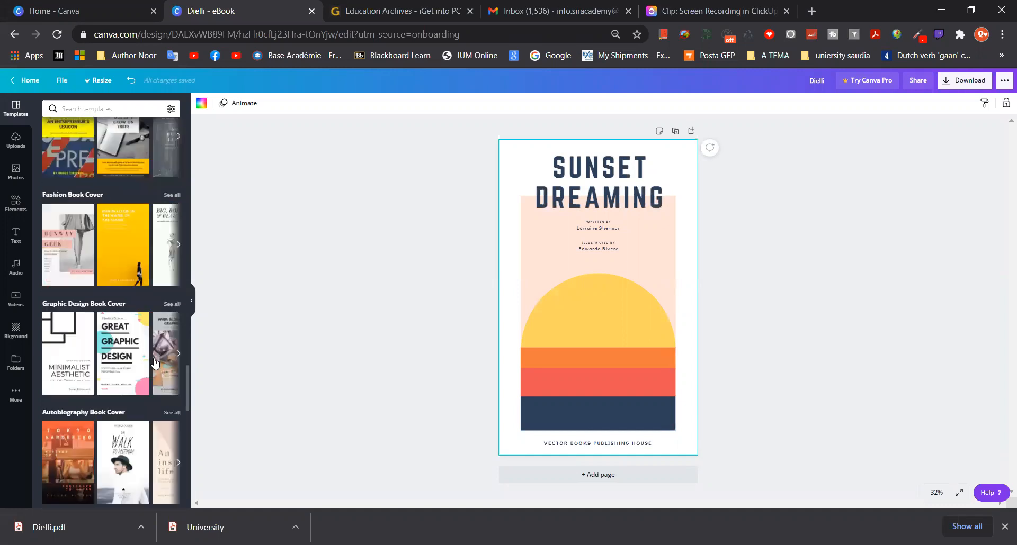
{"action": "scroll", "scroll_direction": "down", "scroll_amount": 3}
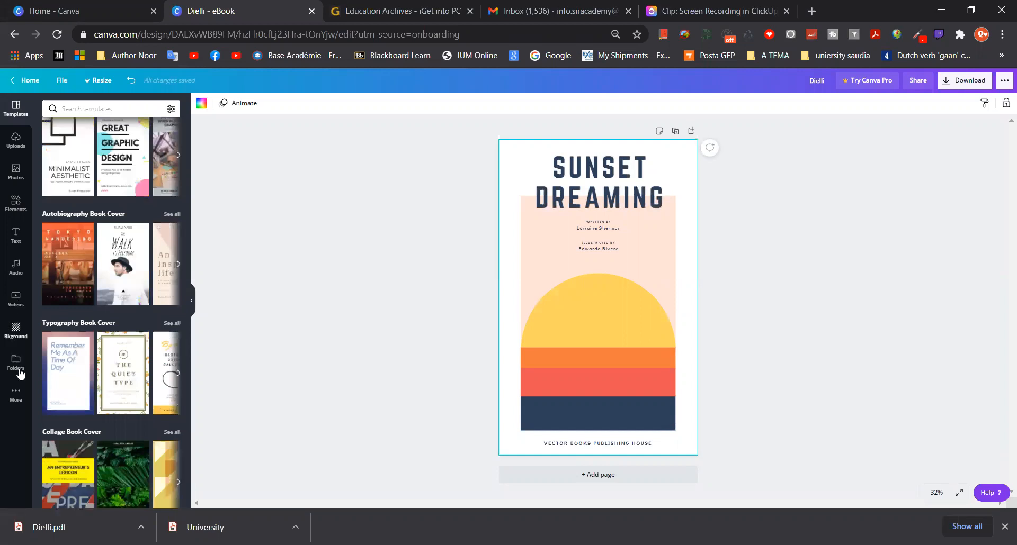
{"action": "mouse_move", "coordinate": [43, 292]}
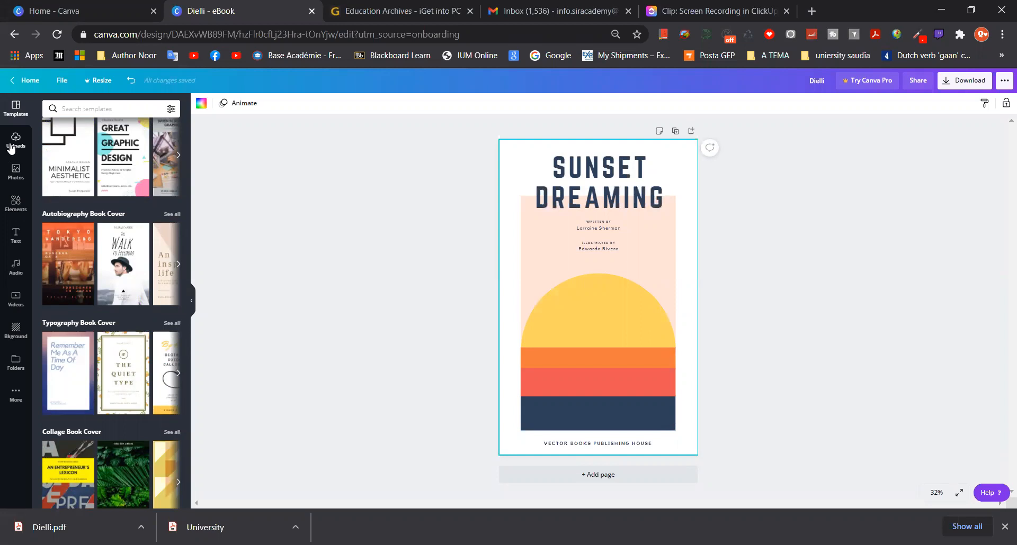
- Browse the Uploads, Videos and Folders panels, ending back on Uploads
{"action": "left_click", "coordinate": [15, 140]}
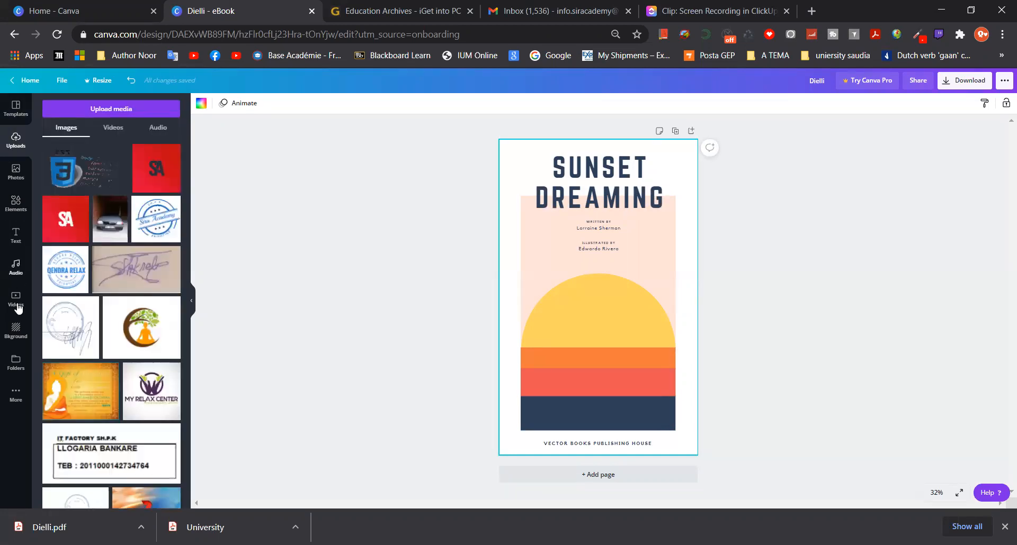
{"action": "left_click", "coordinate": [15, 300]}
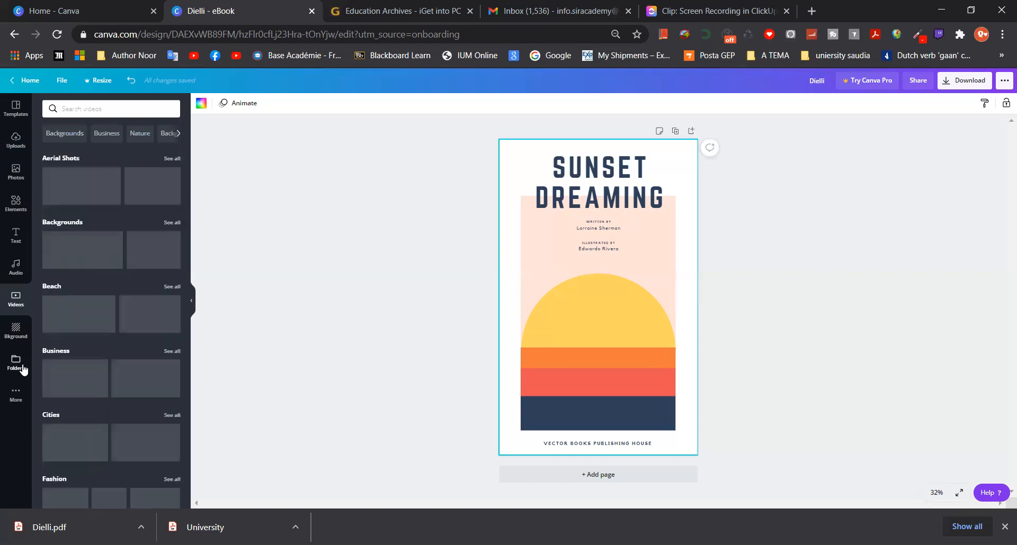
{"action": "left_click", "coordinate": [16, 363]}
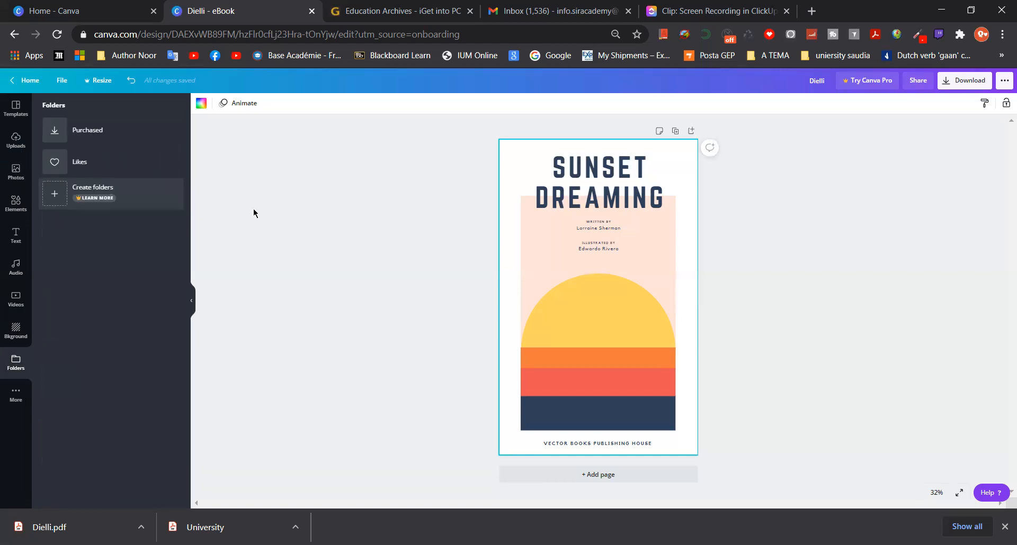
{"action": "left_click", "coordinate": [597, 312]}
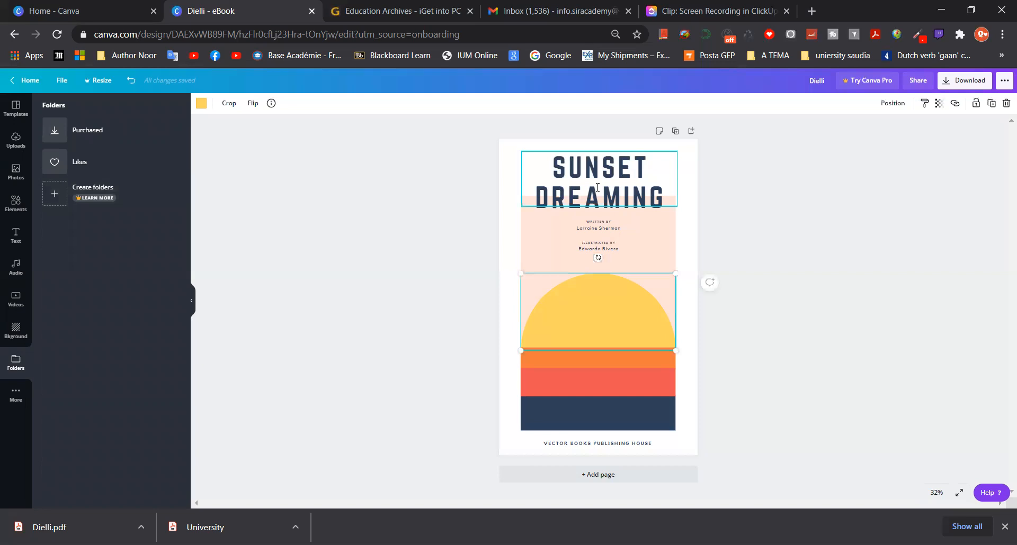
{"action": "left_click", "coordinate": [220, 194]}
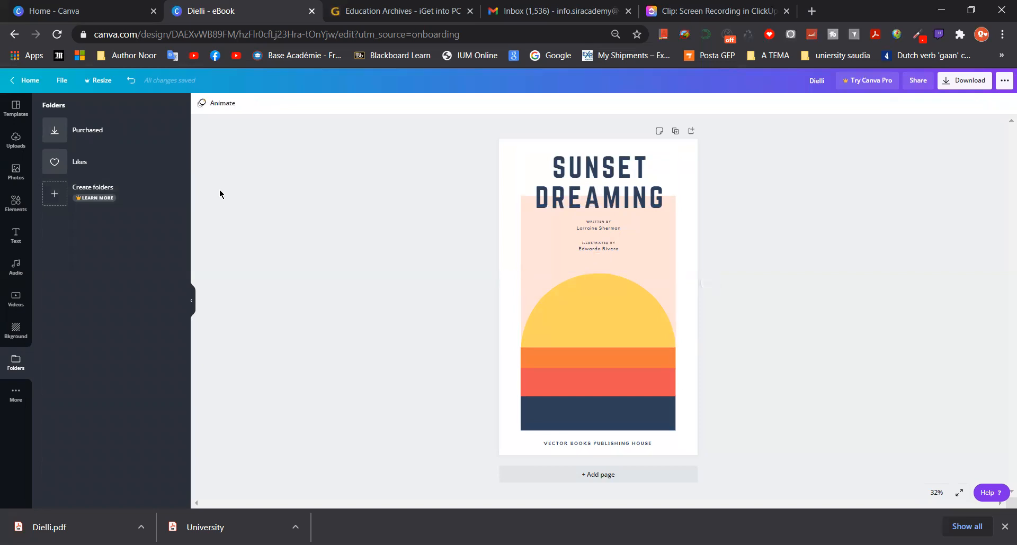
{"action": "left_click", "coordinate": [16, 138]}
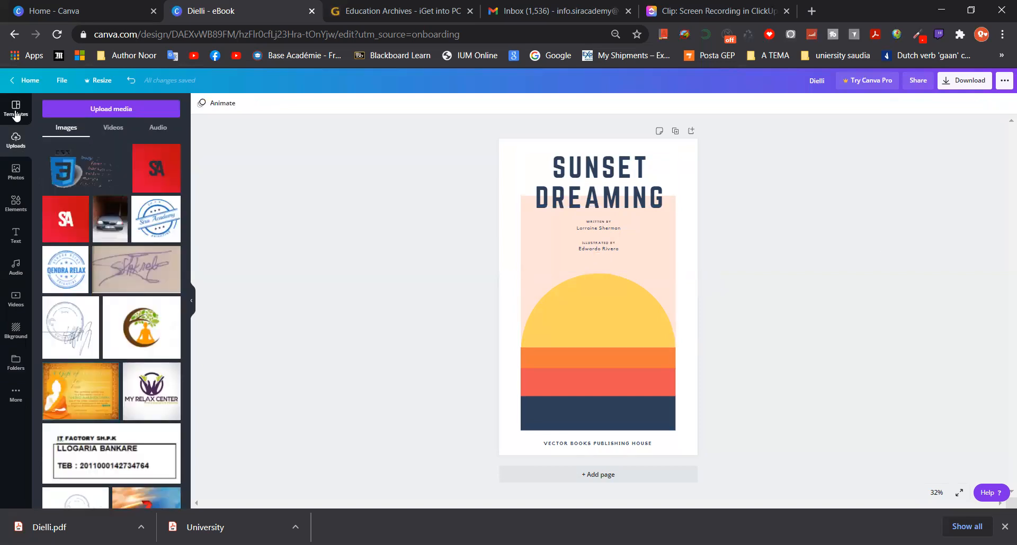
- Try the Sound of Sleeping Planets template on the cover page
{"action": "left_click", "coordinate": [15, 109]}
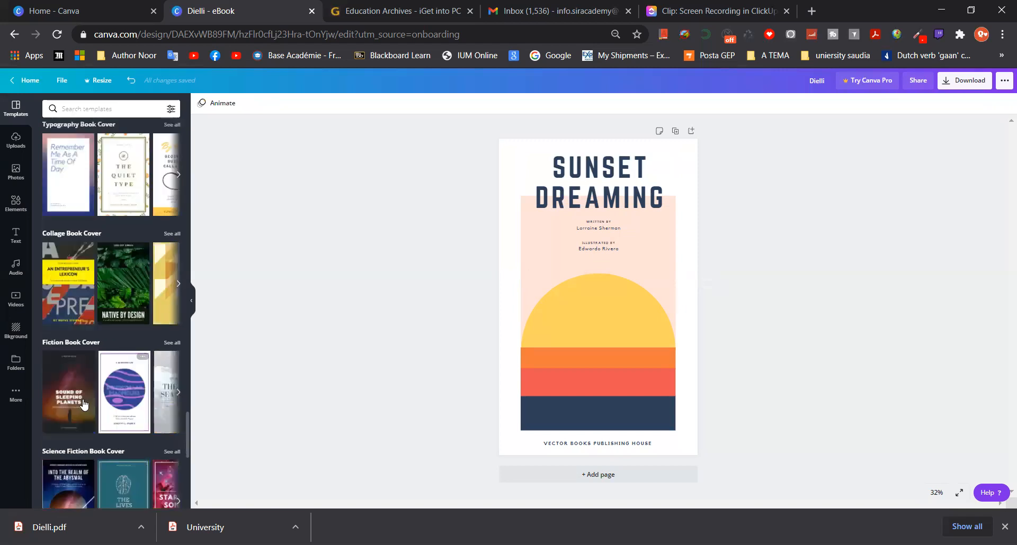
{"action": "left_click", "coordinate": [68, 392]}
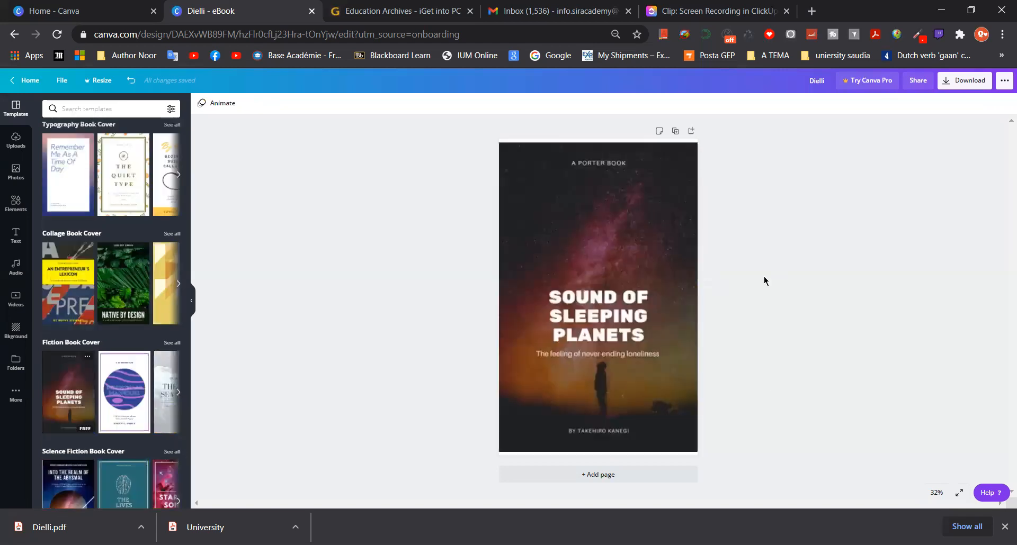
{"action": "left_click", "coordinate": [597, 298]}
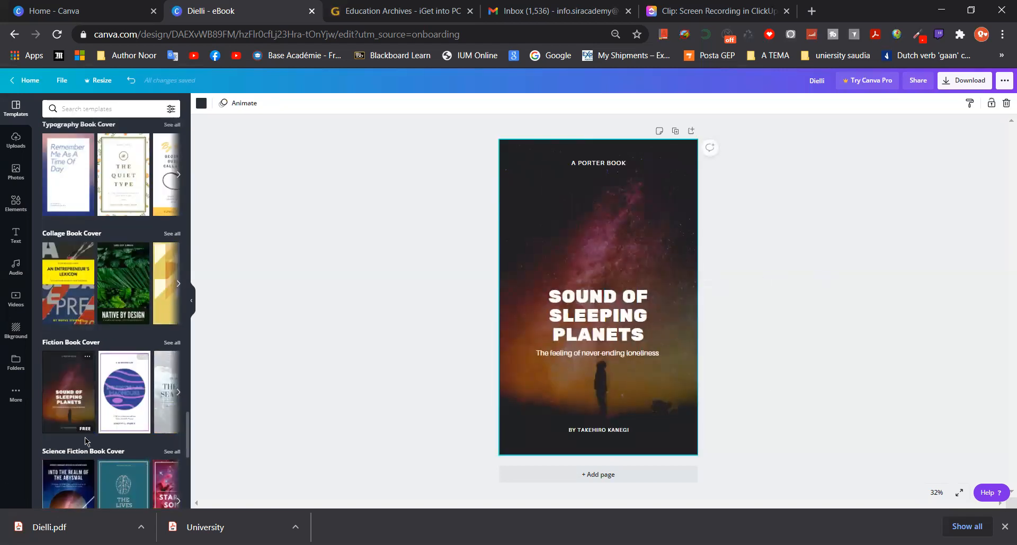
- Apply the Murdering Last Summer mystery cover template from the results
{"action": "scroll", "scroll_direction": "down", "scroll_amount": 3}
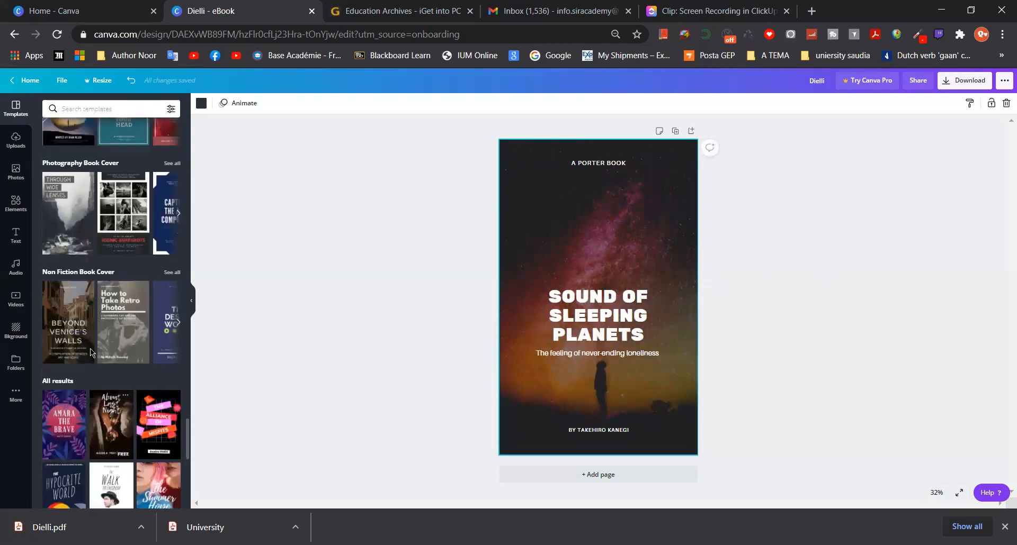
{"action": "scroll", "scroll_direction": "down", "scroll_amount": 3}
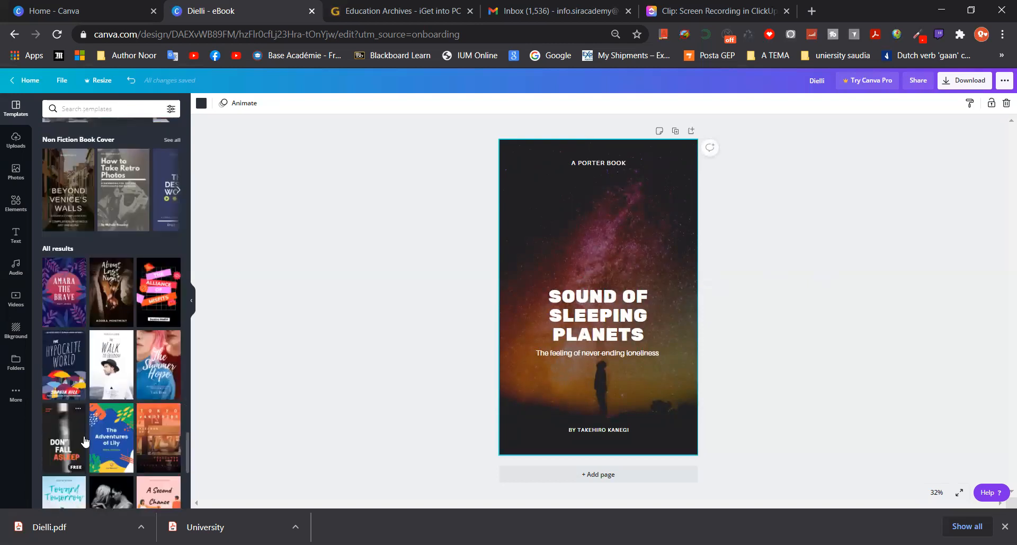
{"action": "scroll", "scroll_direction": "down", "scroll_amount": 3}
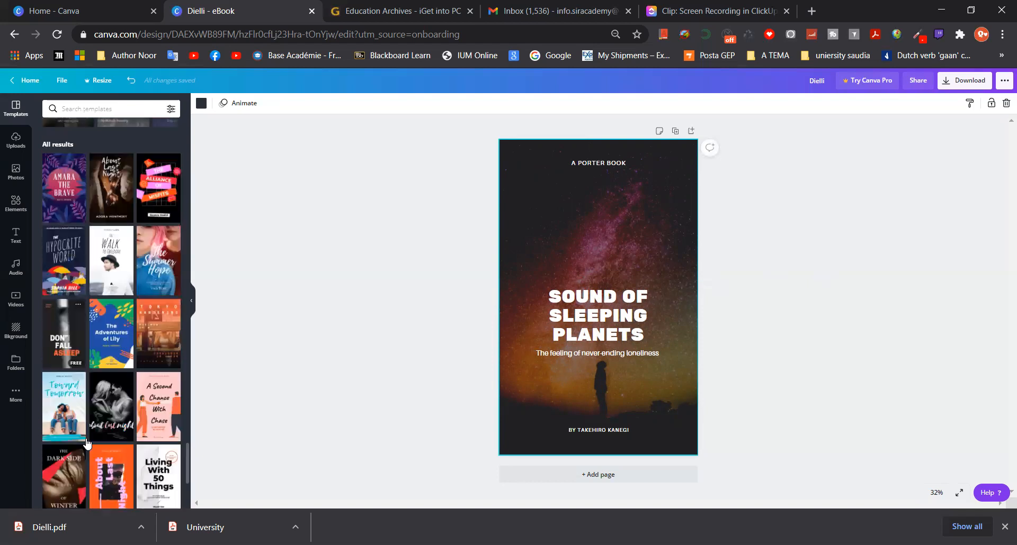
{"action": "scroll", "scroll_direction": "down", "scroll_amount": 3}
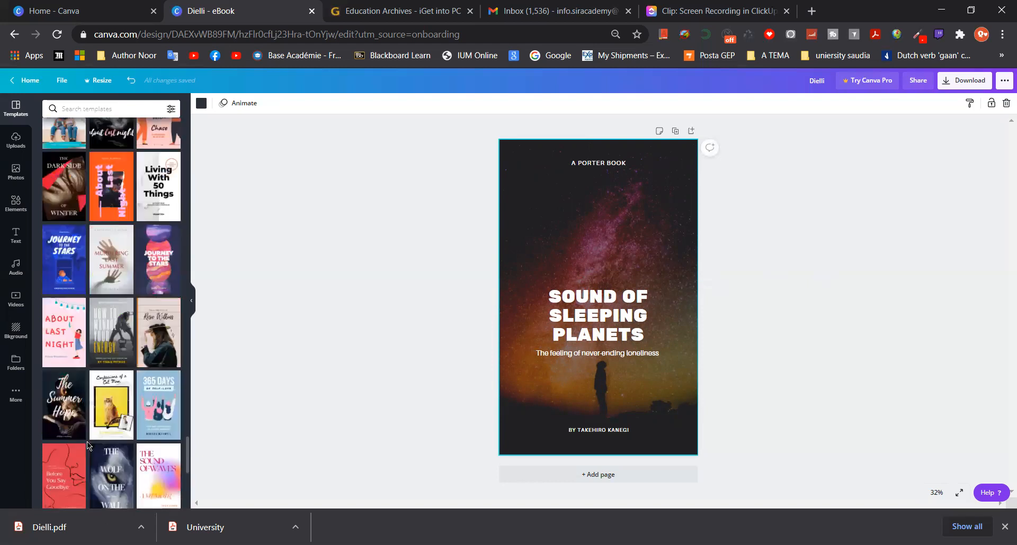
{"action": "scroll", "scroll_direction": "down", "scroll_amount": 3}
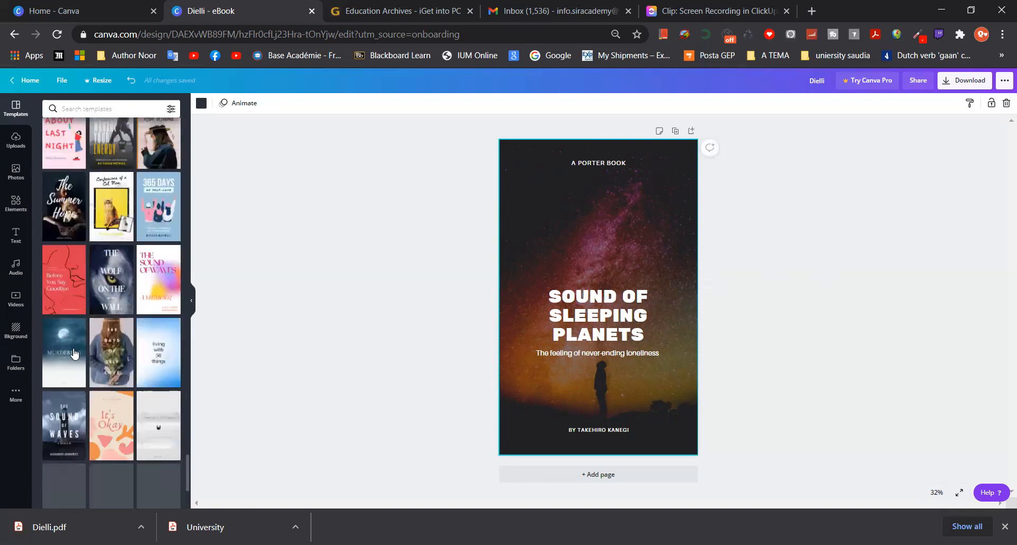
{"action": "left_click", "coordinate": [63, 352]}
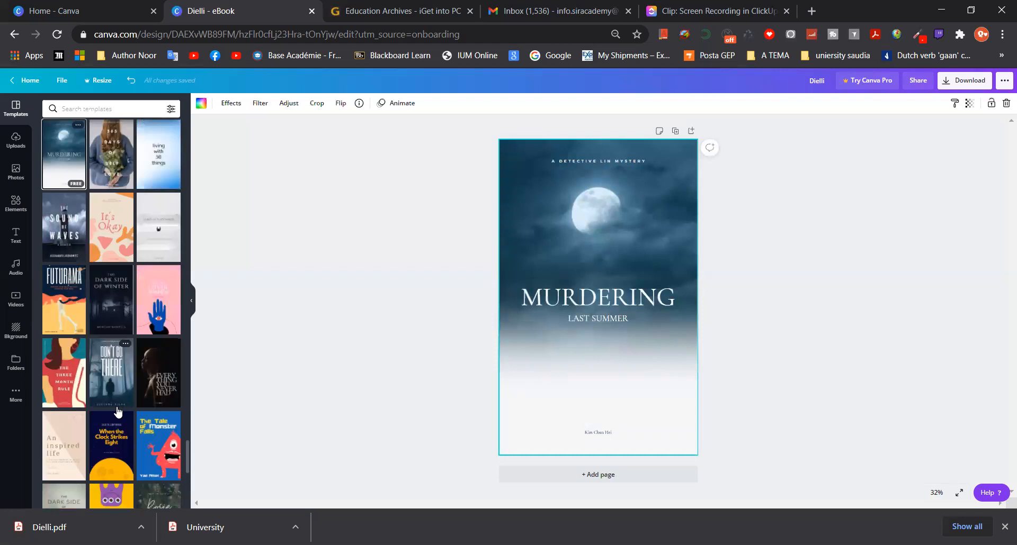
{"action": "mouse_move", "coordinate": [118, 416]}
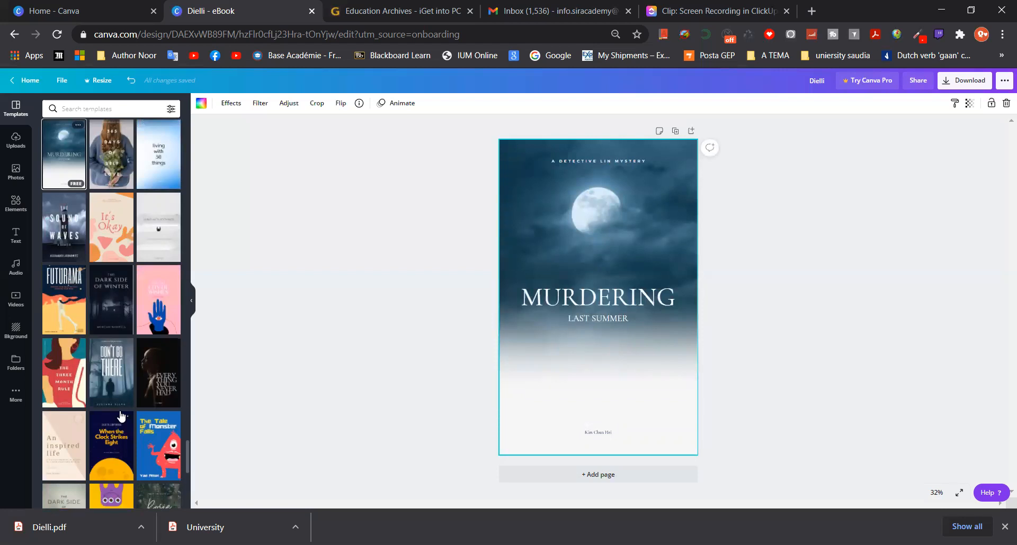
{"action": "scroll", "scroll_direction": "down", "scroll_amount": 3}
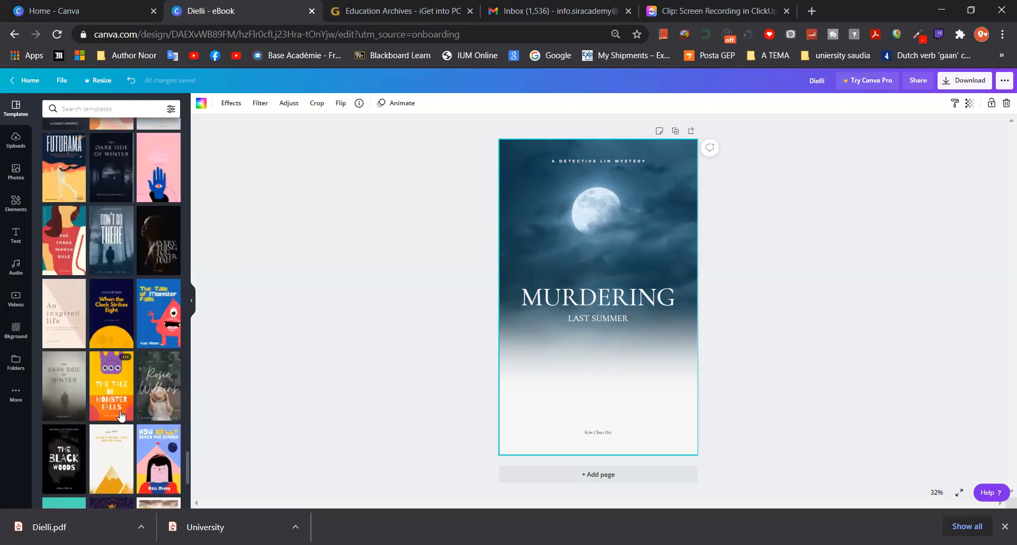